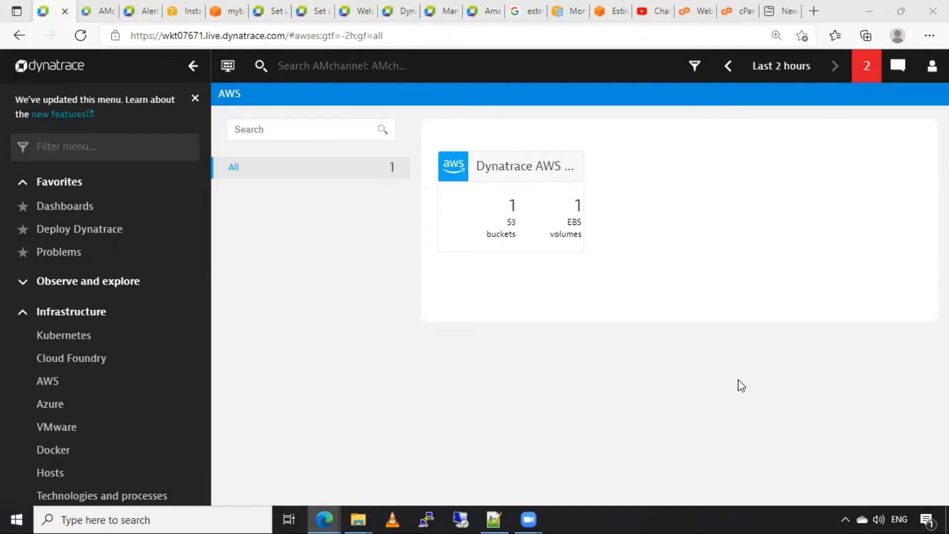
{"action": "mouse_move", "coordinate": [327, 362]}
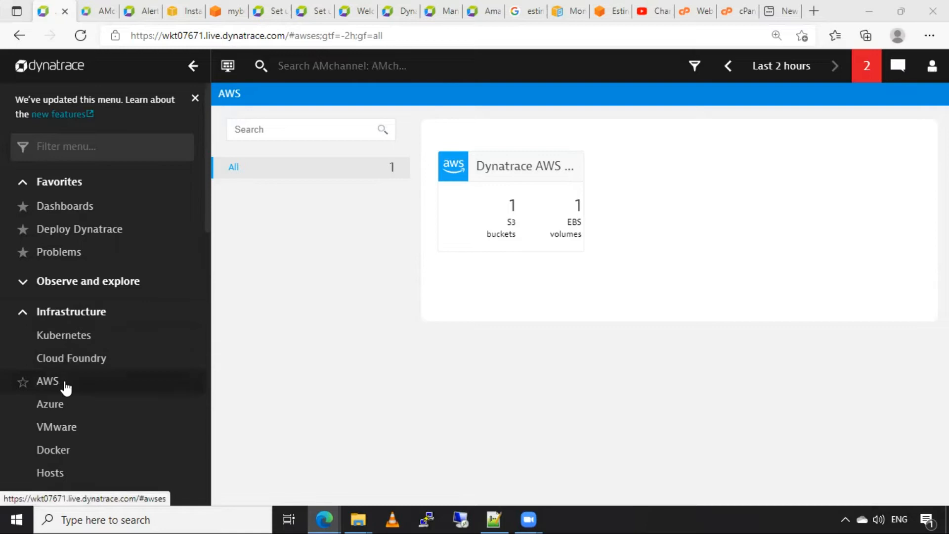
{"action": "mouse_move", "coordinate": [326, 360]}
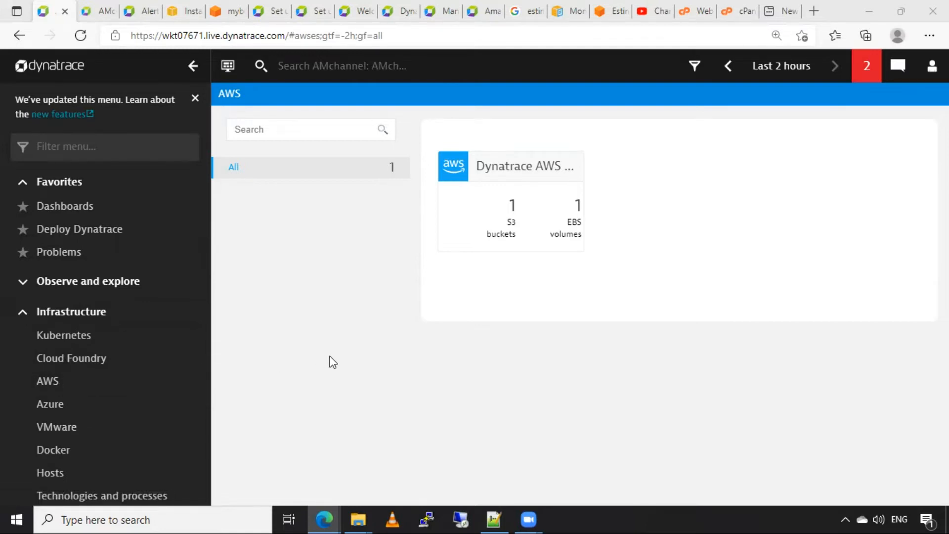
{"action": "mouse_move", "coordinate": [427, 340]}
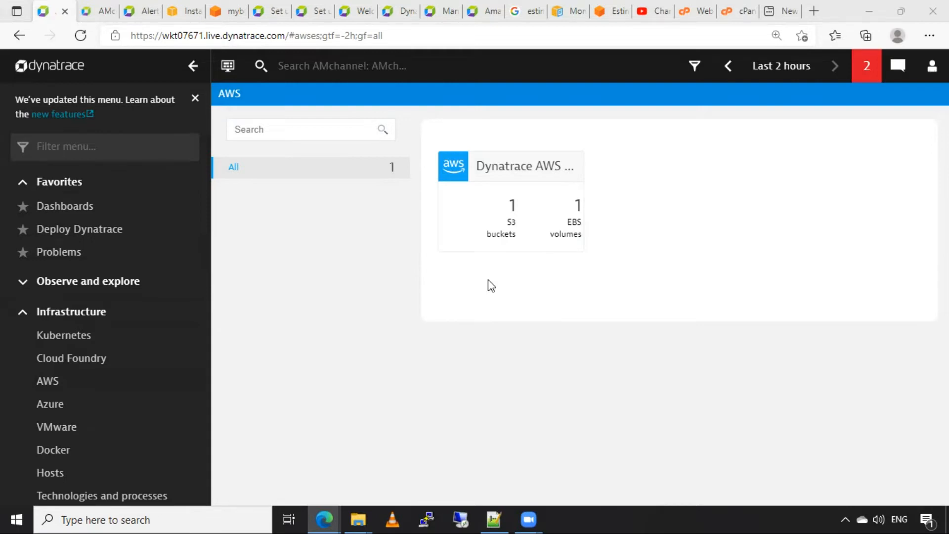
{"action": "mouse_move", "coordinate": [492, 293]}
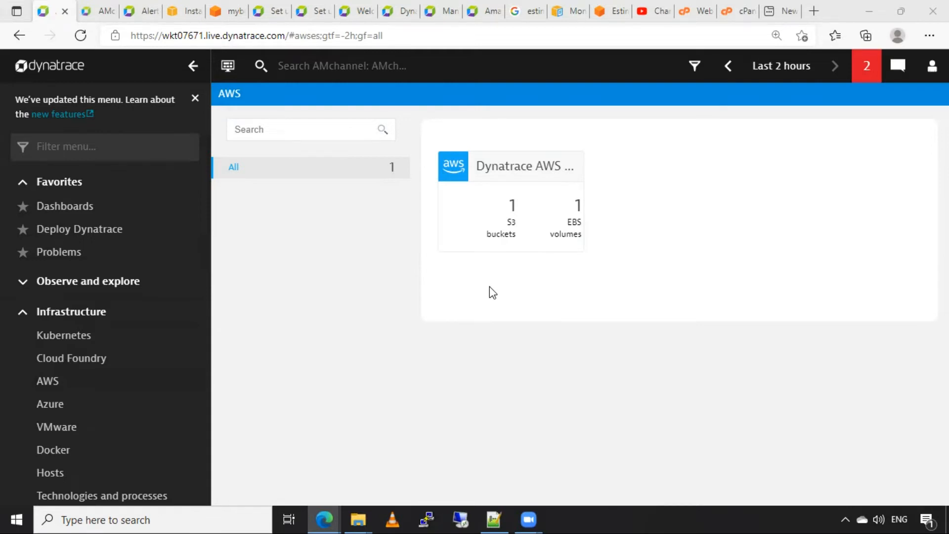
{"action": "mouse_move", "coordinate": [511, 214]}
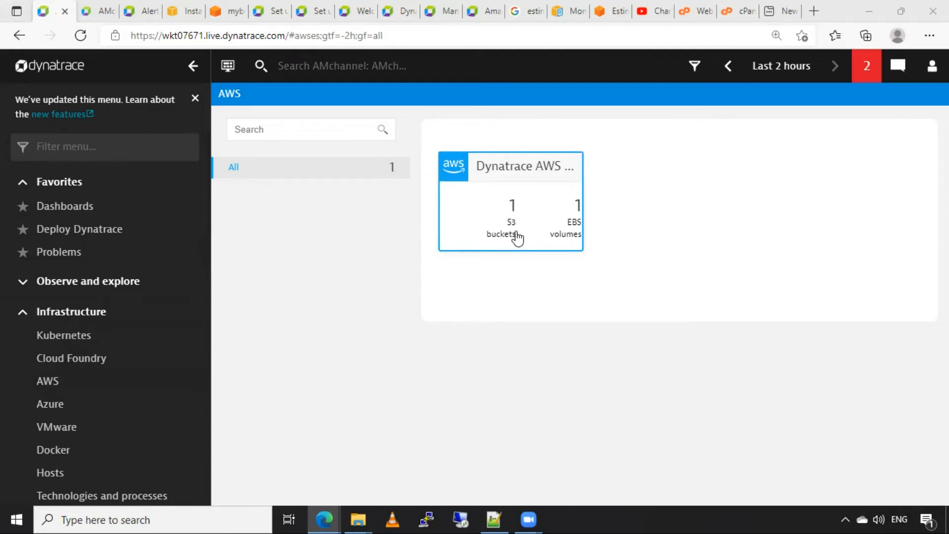
{"action": "mouse_move", "coordinate": [572, 239]}
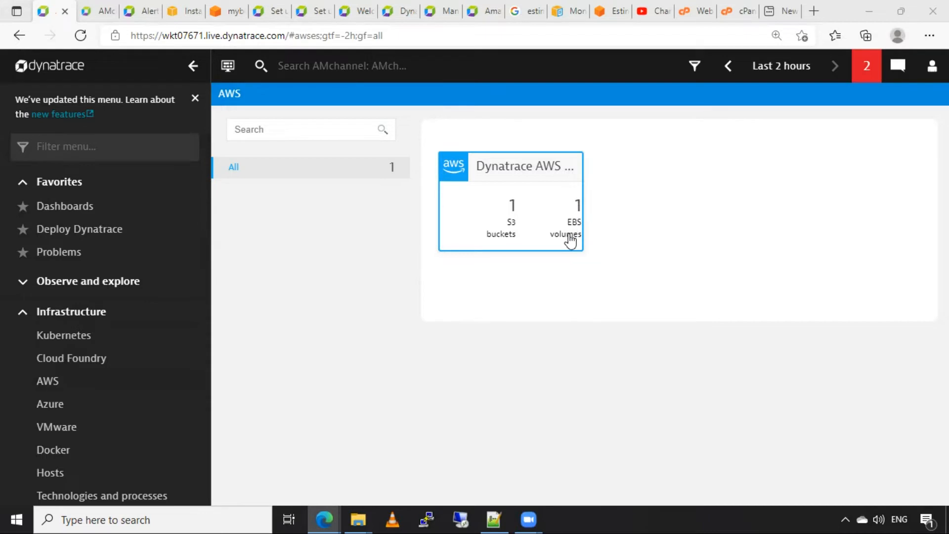
{"action": "mouse_move", "coordinate": [527, 203]}
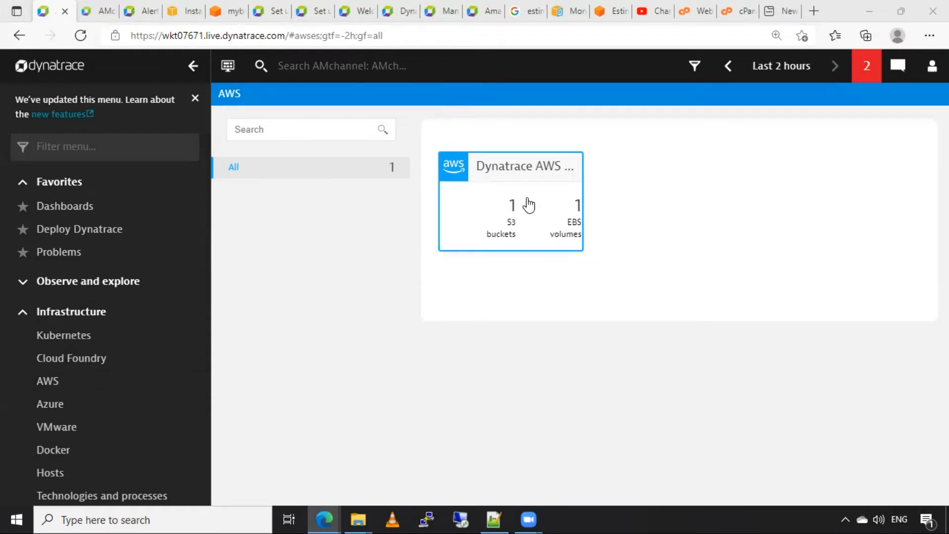
{"action": "mouse_move", "coordinate": [511, 174]}
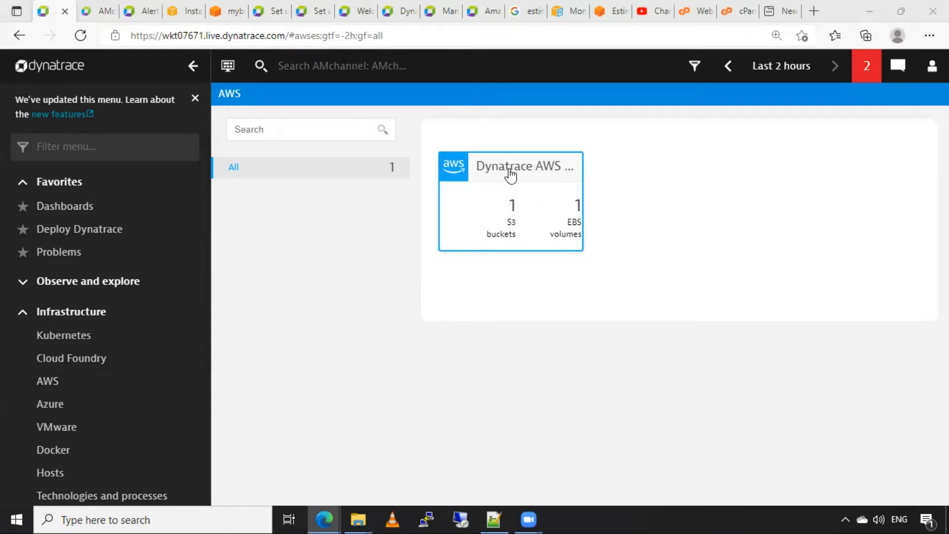
Open the Dynatrace AWS Cloud Integration card and reveal its resource map.
{"action": "left_click", "coordinate": [511, 166]}
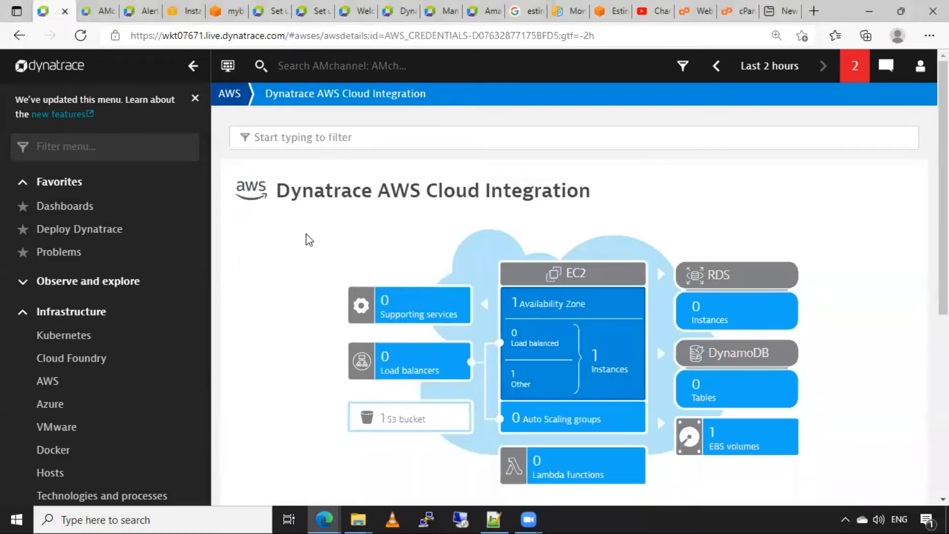
{"action": "scroll", "scroll_direction": "down", "scroll_amount": 3}
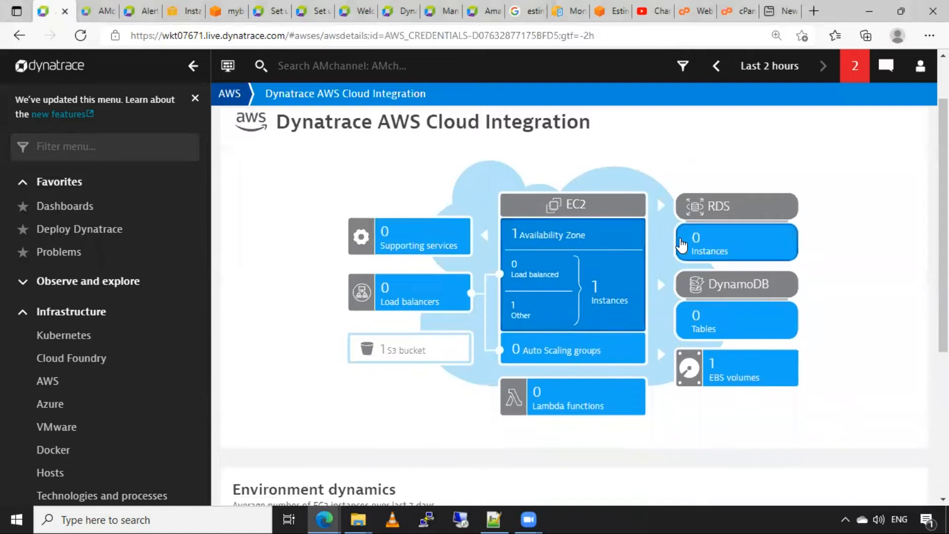
{"action": "mouse_move", "coordinate": [631, 262]}
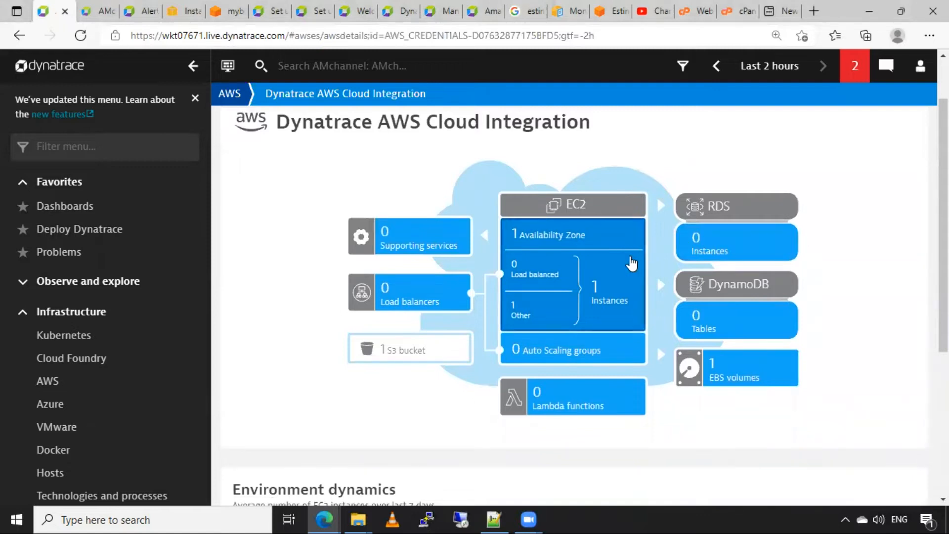
{"action": "mouse_move", "coordinate": [604, 306]}
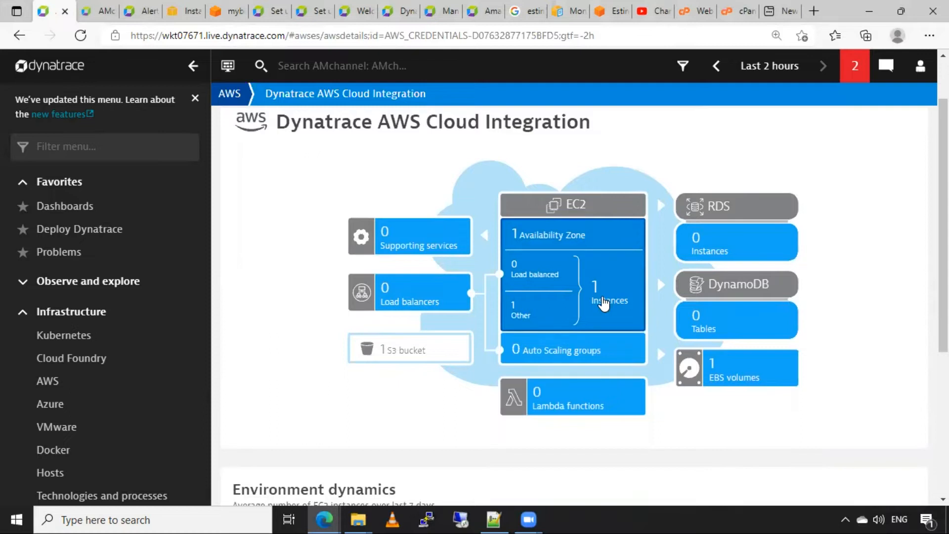
{"action": "mouse_move", "coordinate": [609, 314]}
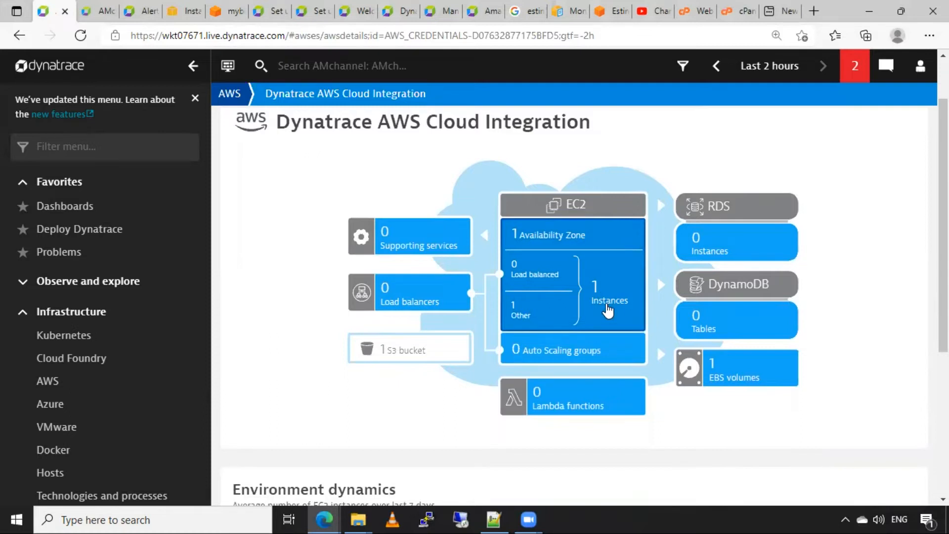
{"action": "mouse_move", "coordinate": [850, 289]}
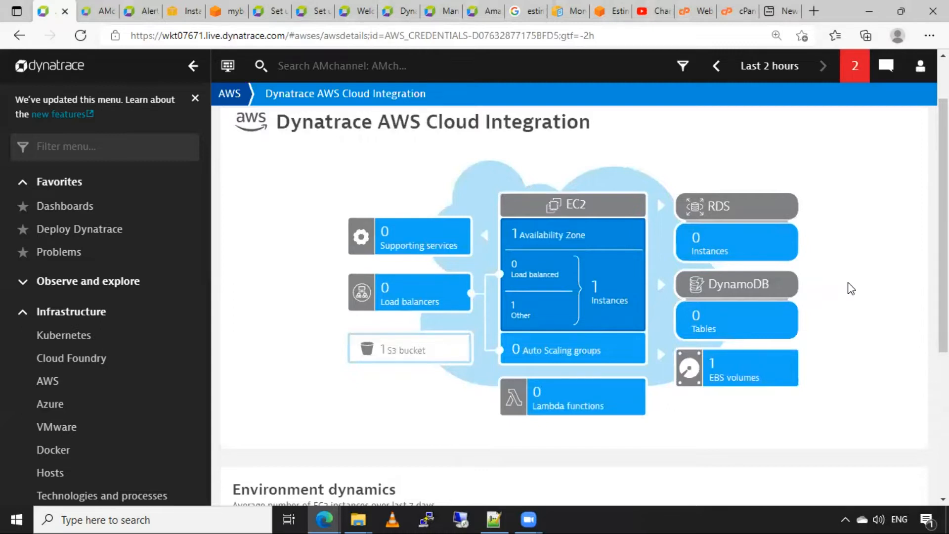
{"action": "mouse_move", "coordinate": [845, 297]}
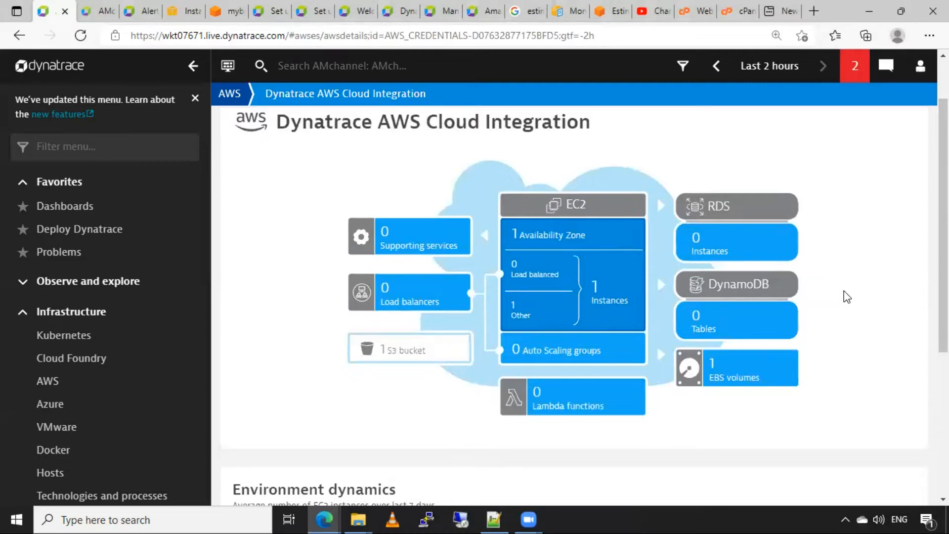
{"action": "mouse_move", "coordinate": [640, 265]}
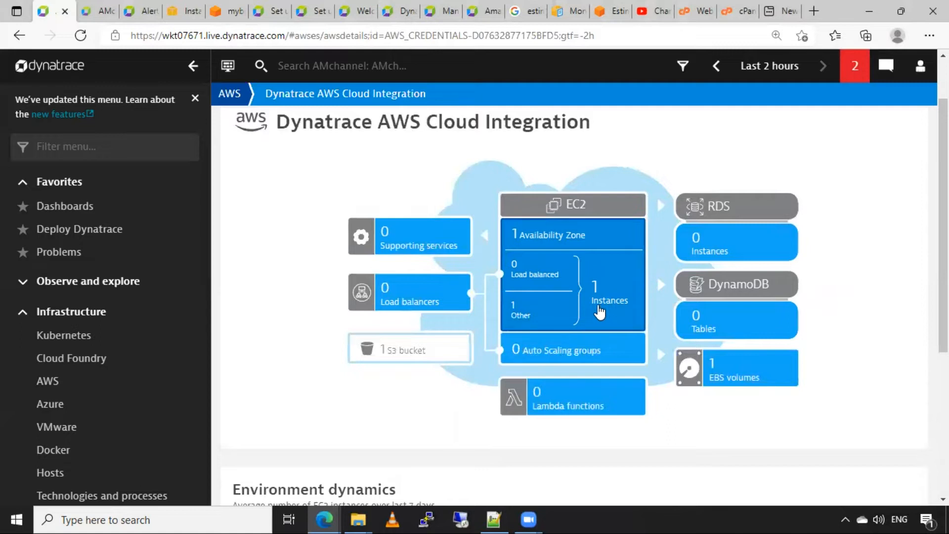
{"action": "mouse_move", "coordinate": [749, 381]}
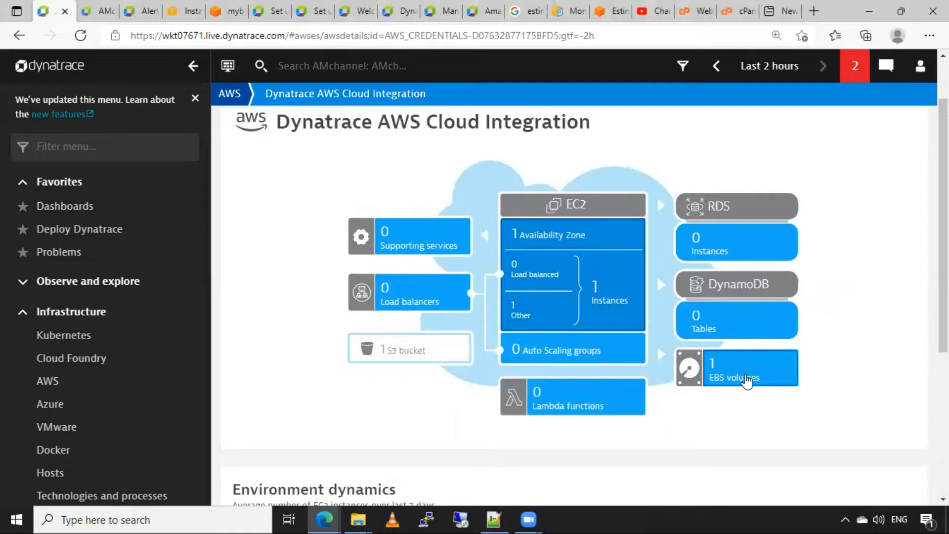
{"action": "mouse_move", "coordinate": [409, 354]}
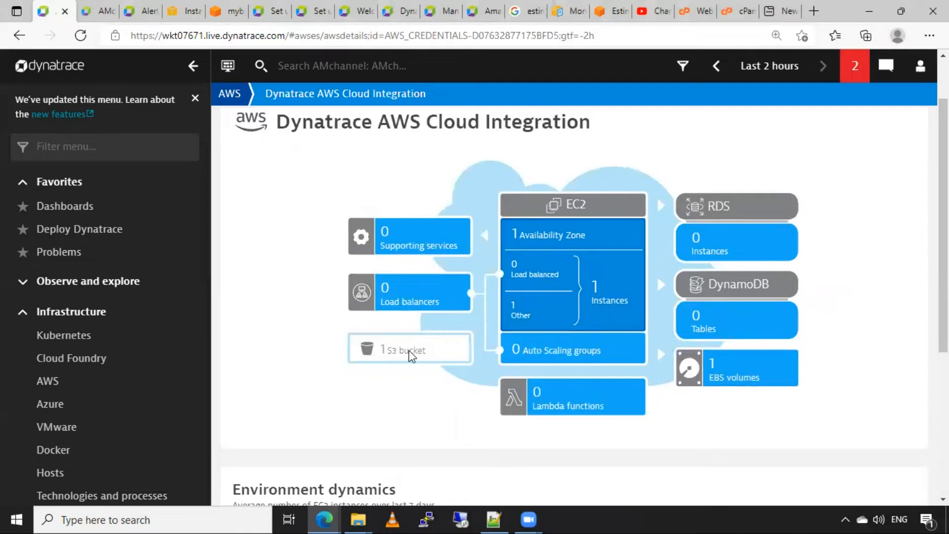
{"action": "mouse_move", "coordinate": [419, 374]}
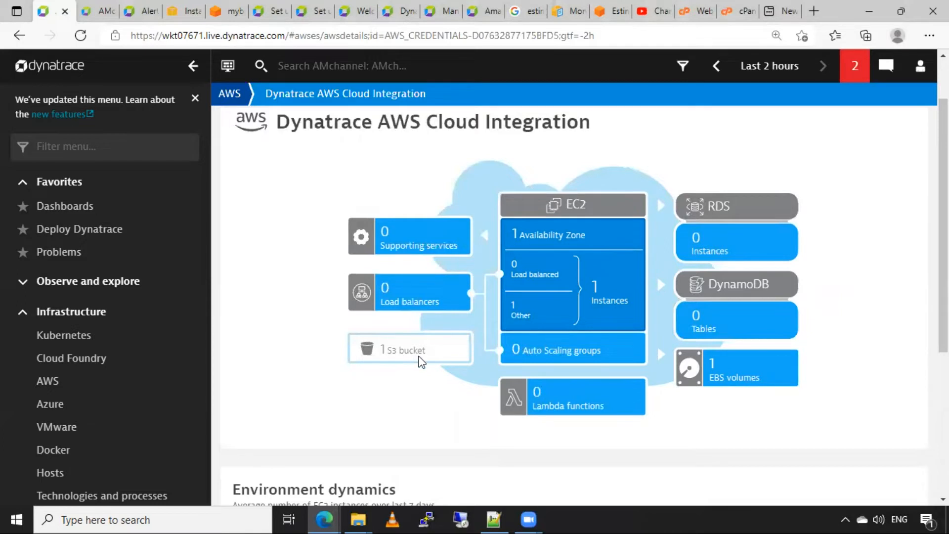
{"action": "mouse_move", "coordinate": [578, 306]}
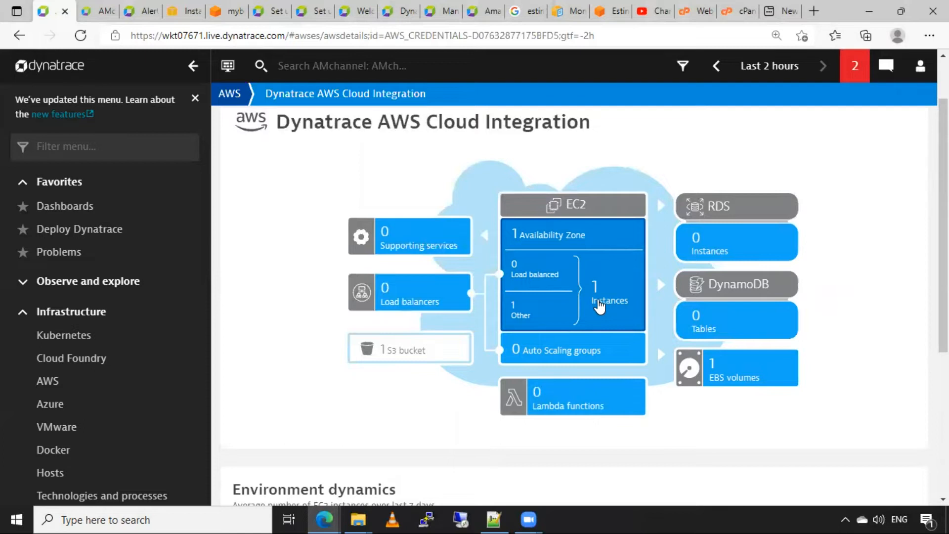
Show EC2 instances by availability zone and bring the 7-day Environment dynamics chart into view.
{"action": "left_click", "coordinate": [602, 299]}
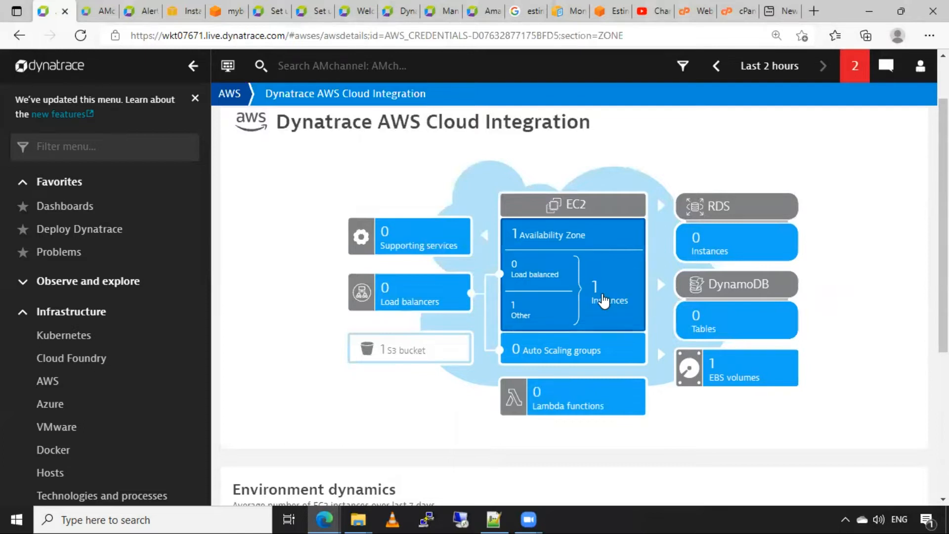
{"action": "scroll", "scroll_direction": "down", "scroll_amount": 3}
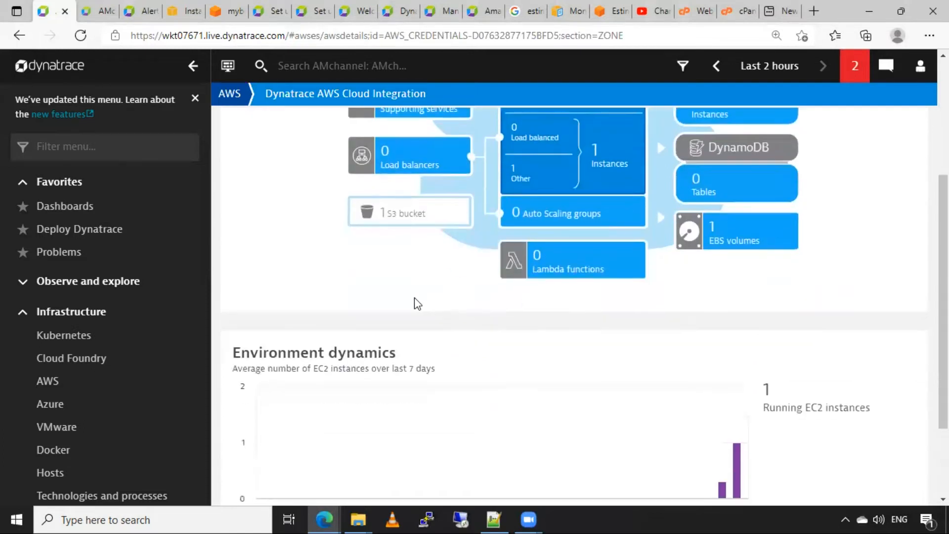
{"action": "scroll", "scroll_direction": "down", "scroll_amount": 3}
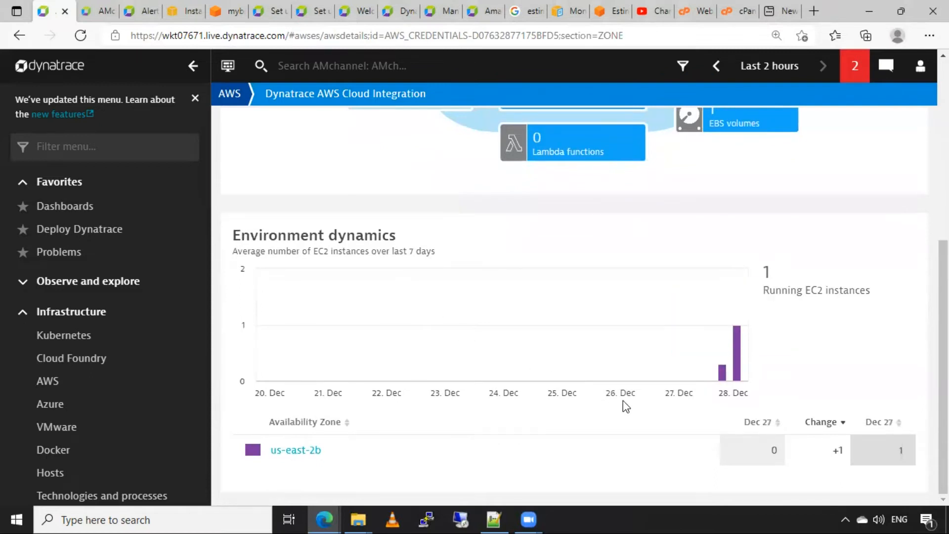
{"action": "mouse_move", "coordinate": [738, 365]}
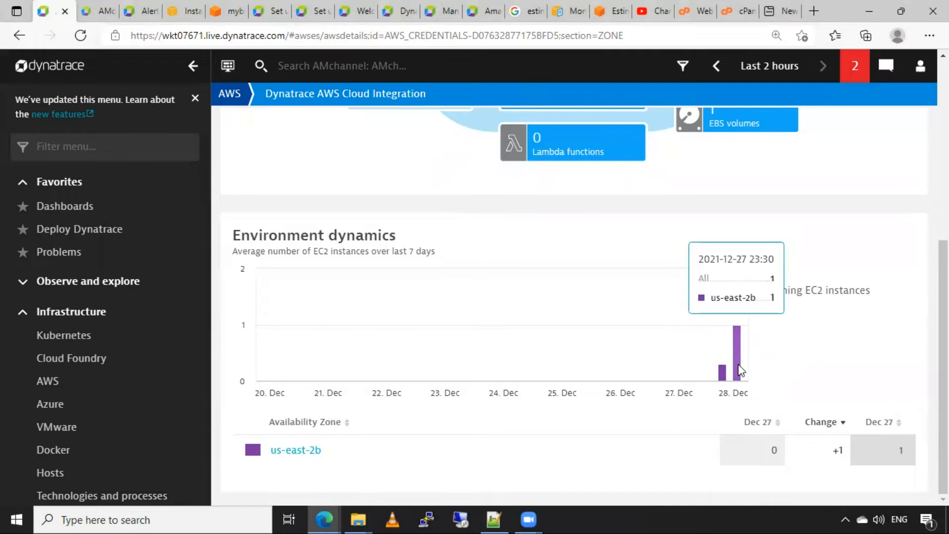
{"action": "mouse_move", "coordinate": [449, 452]}
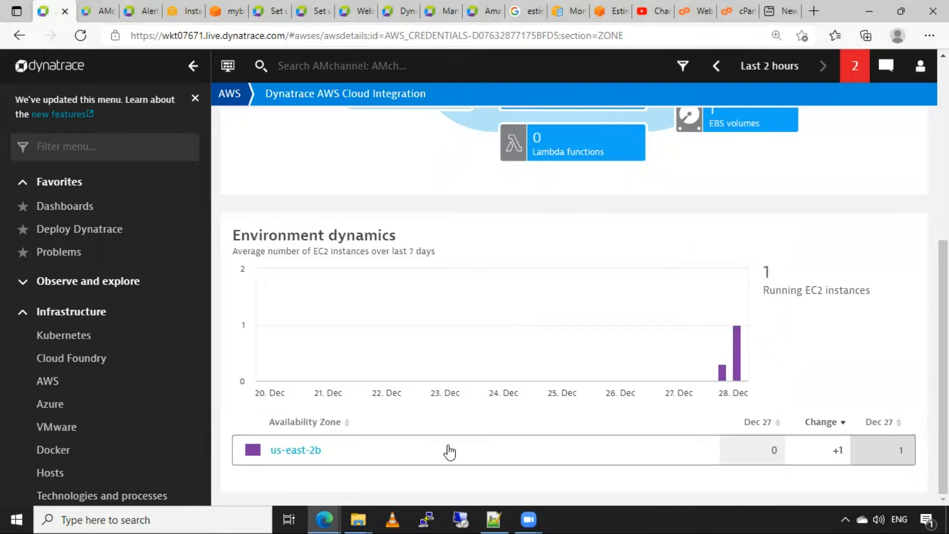
{"action": "mouse_move", "coordinate": [301, 464]}
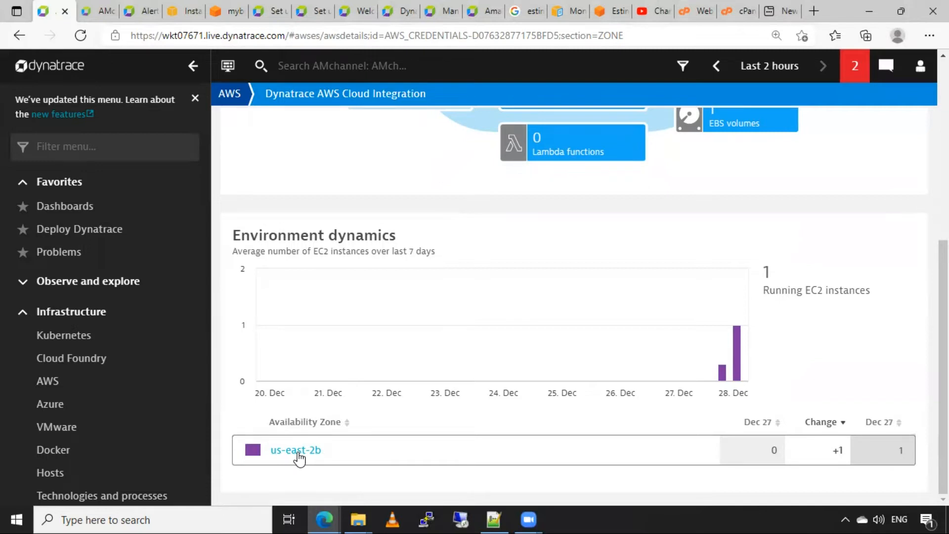
{"action": "mouse_move", "coordinate": [303, 457]}
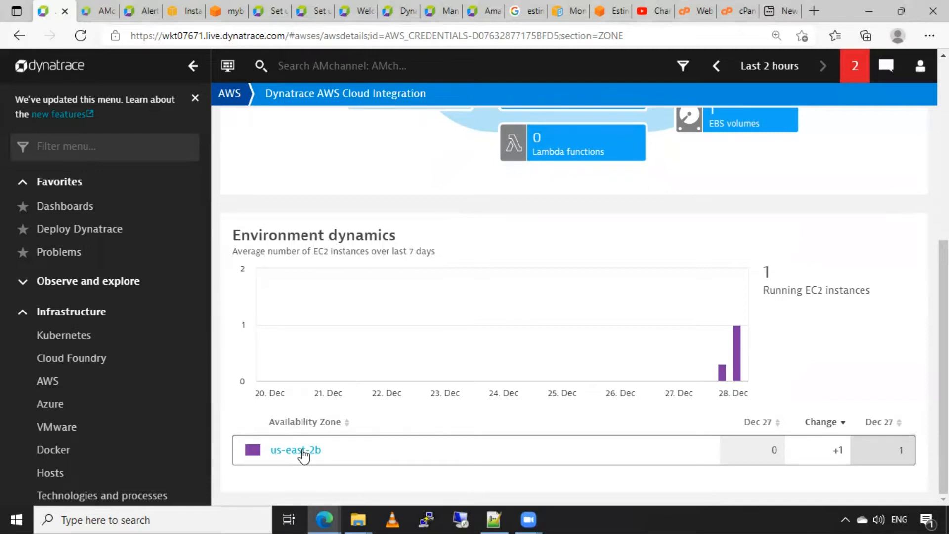
{"action": "left_click", "coordinate": [294, 449]}
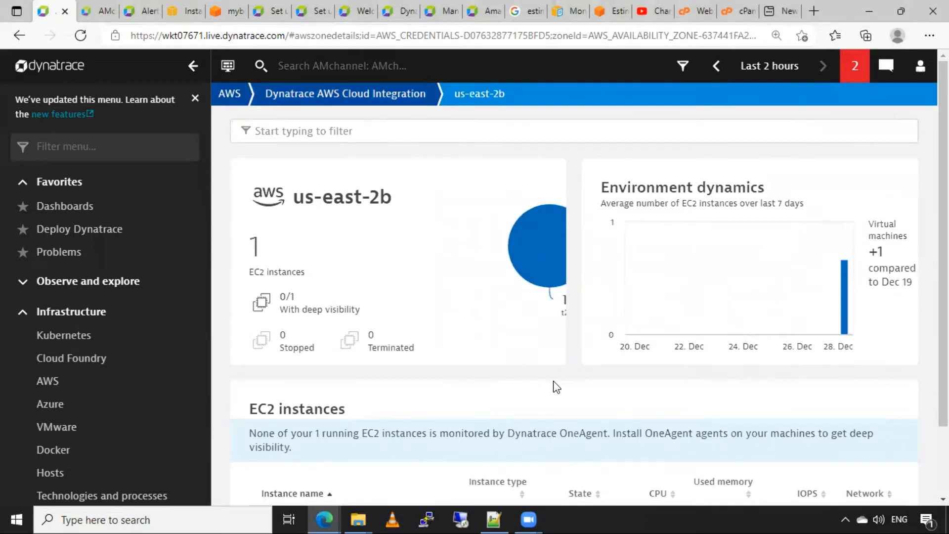
{"action": "mouse_move", "coordinate": [557, 357]}
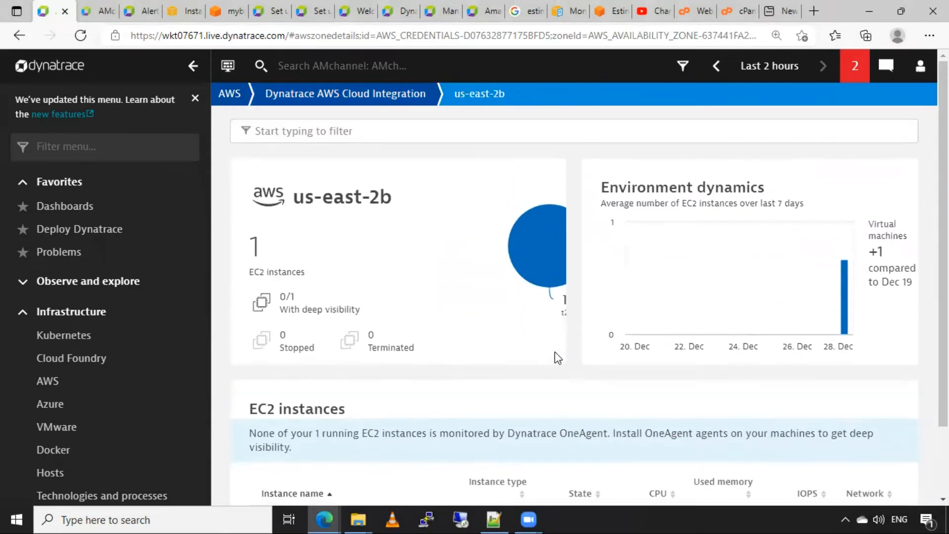
{"action": "scroll", "scroll_direction": "down", "scroll_amount": 3}
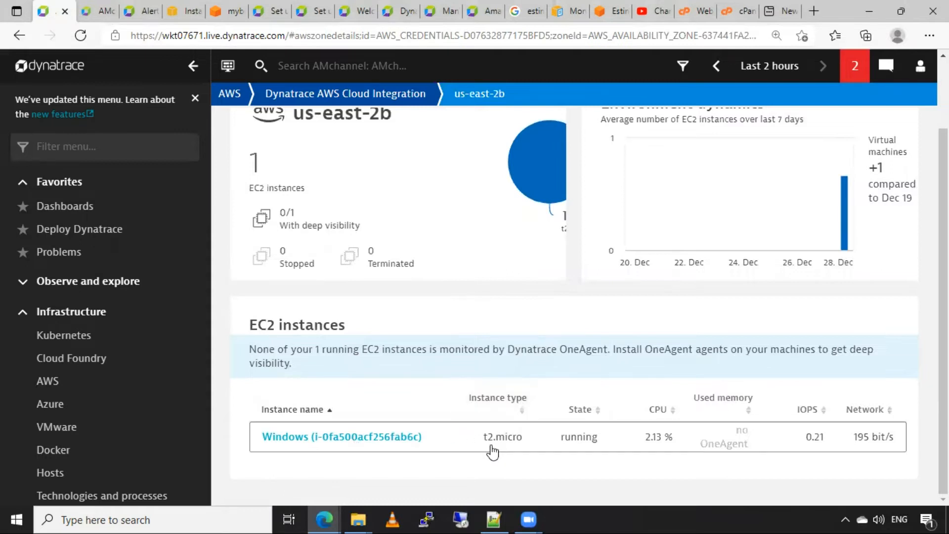
{"action": "mouse_move", "coordinate": [579, 441]}
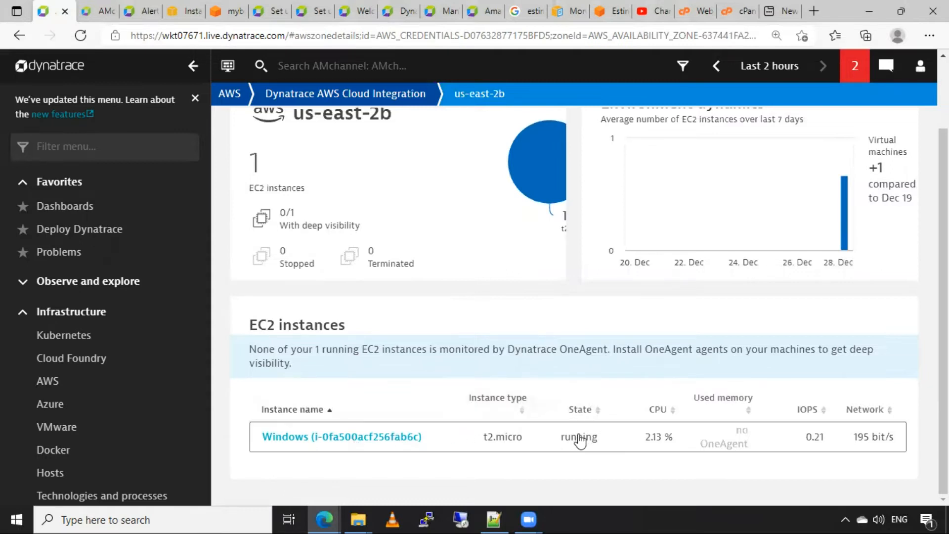
{"action": "mouse_move", "coordinate": [662, 415]}
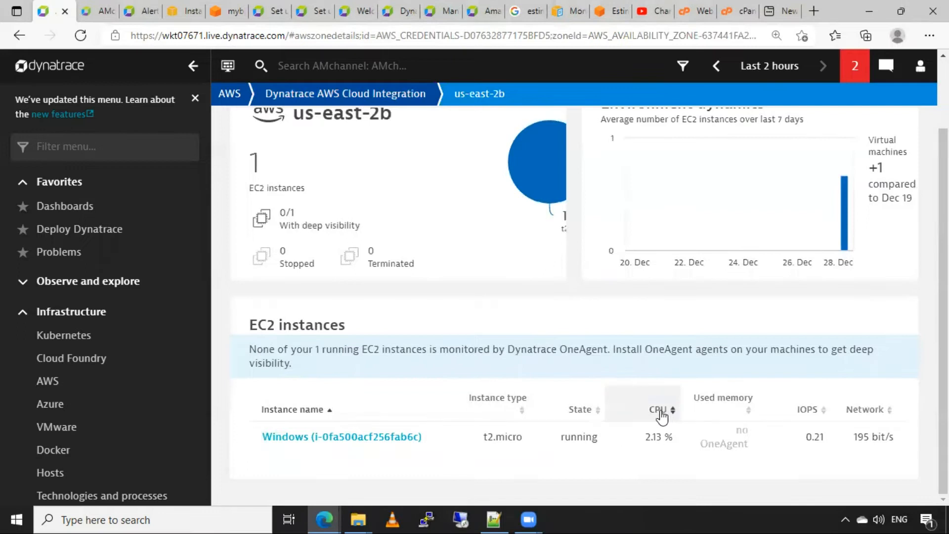
{"action": "mouse_move", "coordinate": [724, 413]}
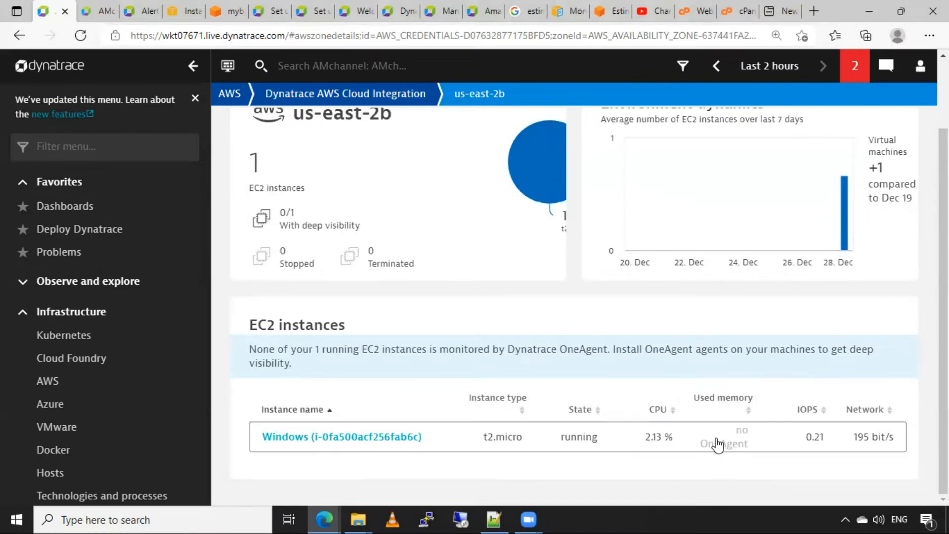
{"action": "mouse_move", "coordinate": [730, 449]}
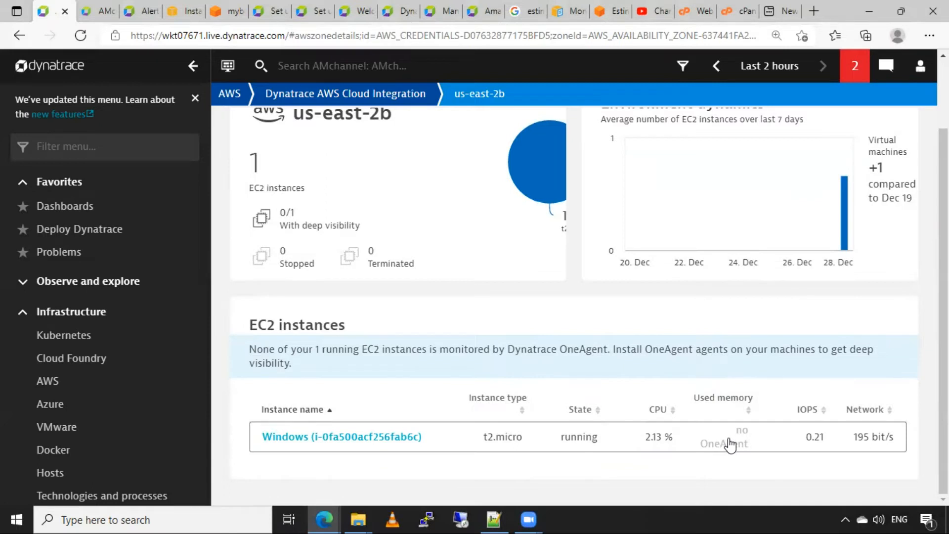
{"action": "mouse_move", "coordinate": [739, 448]}
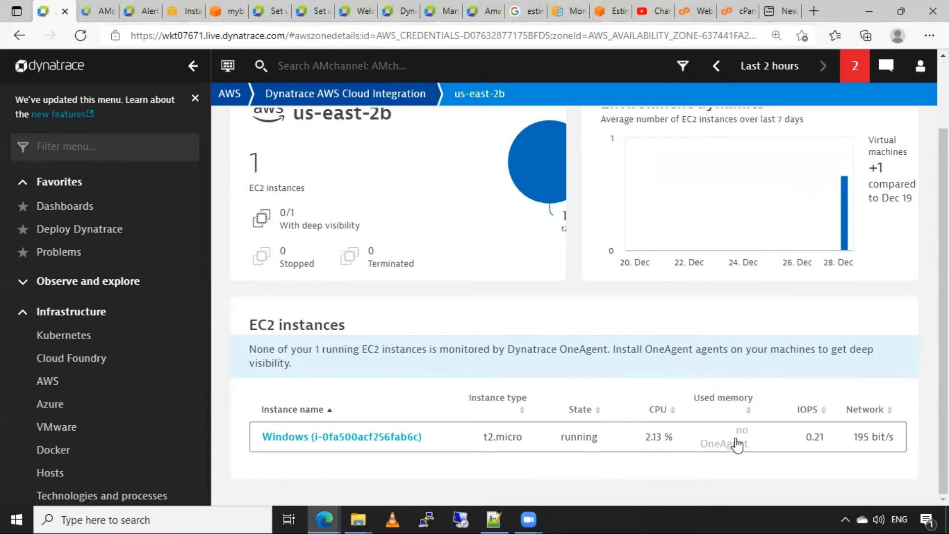
{"action": "mouse_move", "coordinate": [724, 460]}
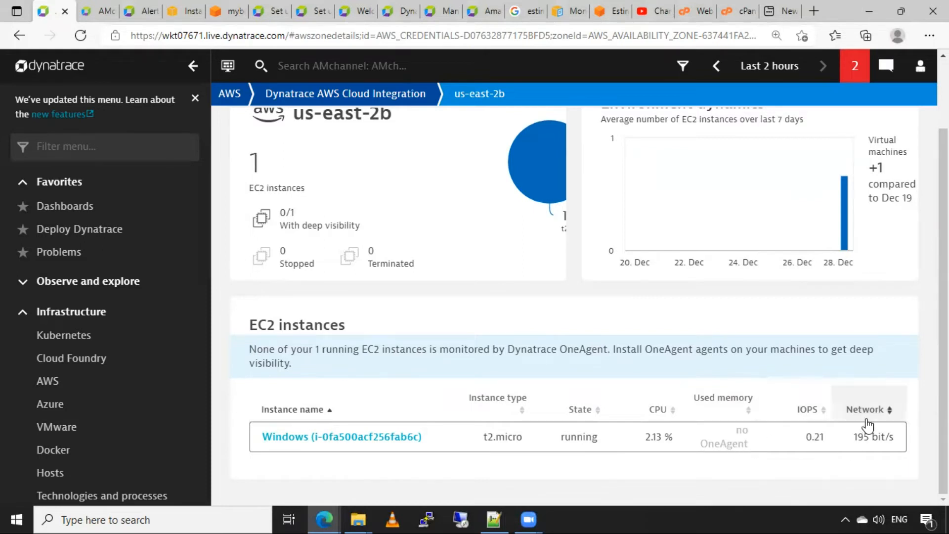
{"action": "mouse_move", "coordinate": [642, 483]}
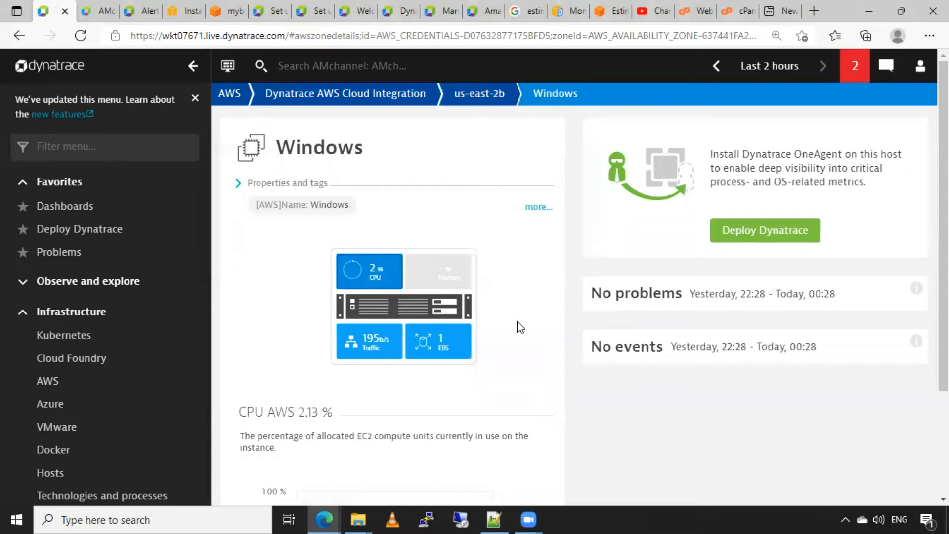
{"action": "mouse_move", "coordinate": [300, 296]}
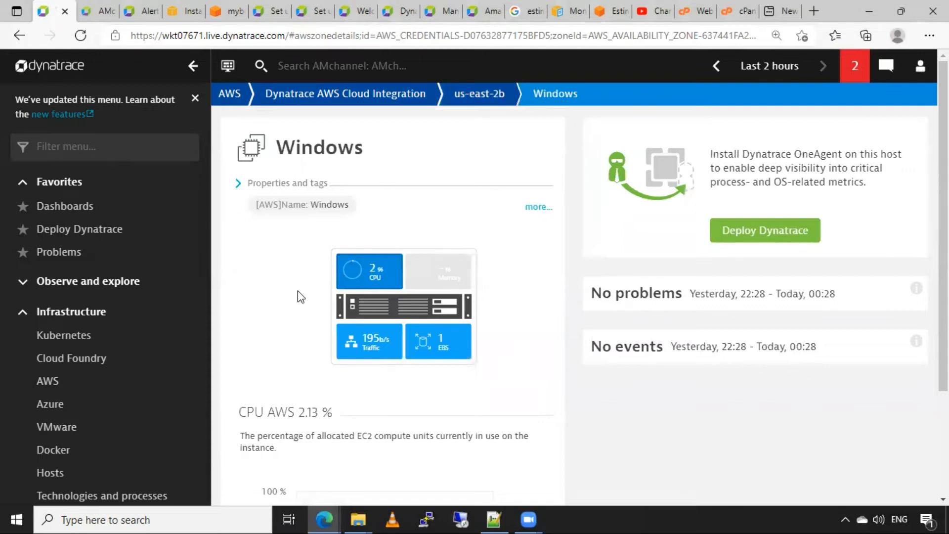
{"action": "mouse_move", "coordinate": [510, 340]}
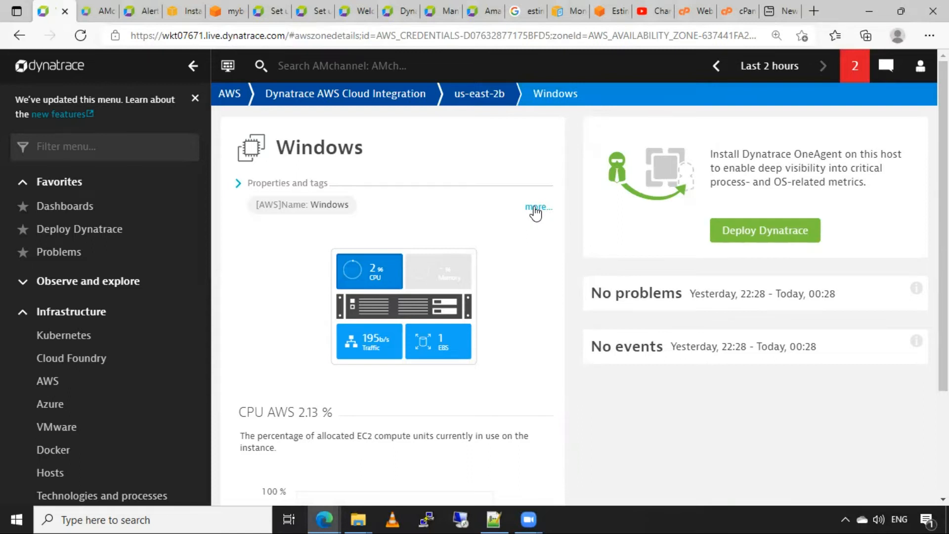
Expand the instance's full property list and reveal the detected name, AMI ID and full ARN.
{"action": "left_click", "coordinate": [536, 208]}
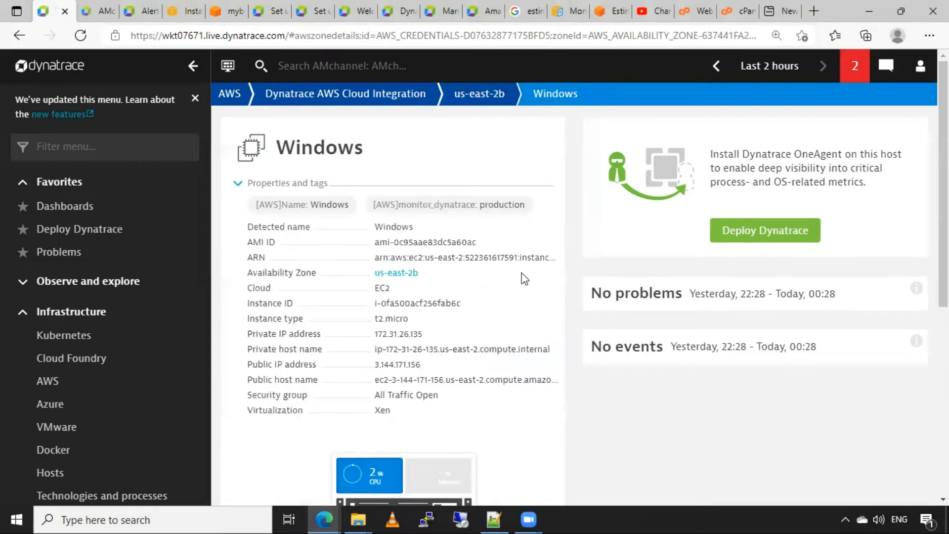
{"action": "left_click_drag", "start_coordinate": [279, 227], "coordinate": [279, 241]}
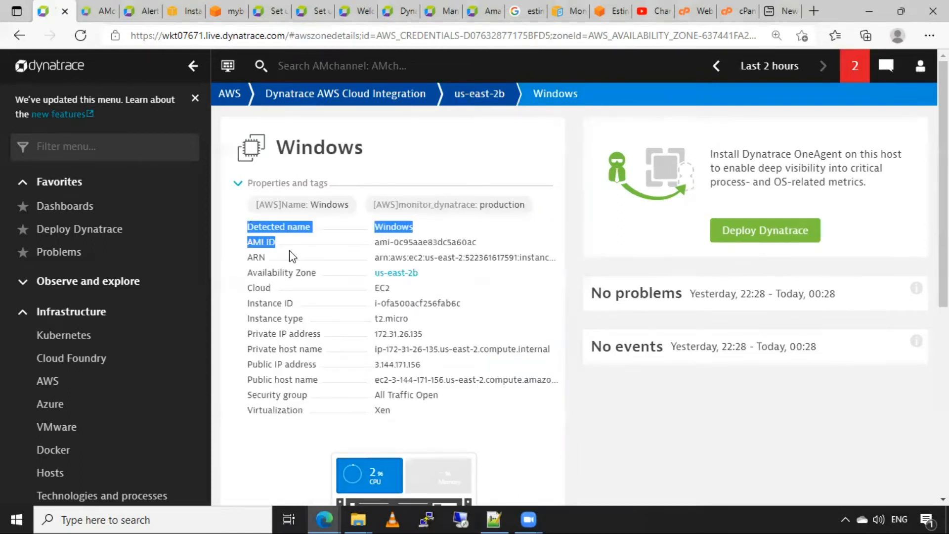
{"action": "left_click", "coordinate": [518, 413]}
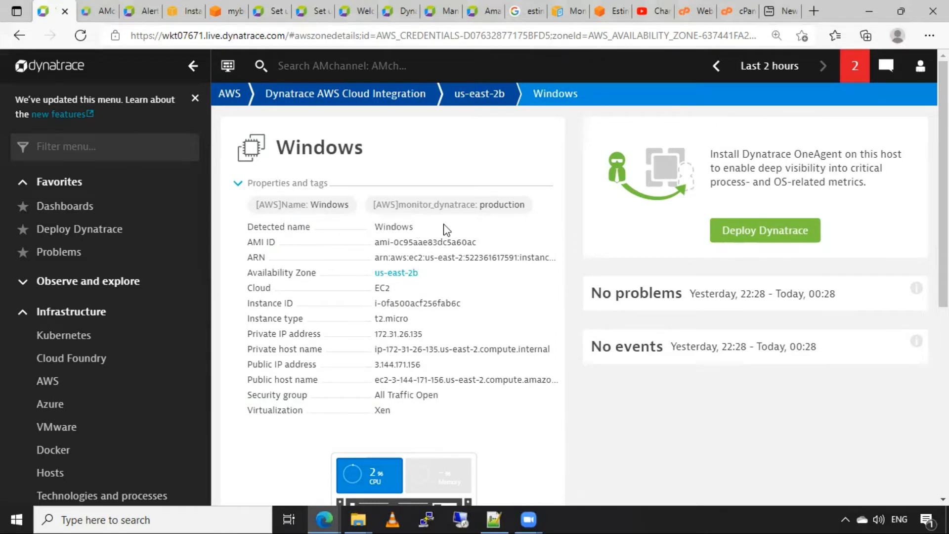
{"action": "mouse_move", "coordinate": [540, 208]}
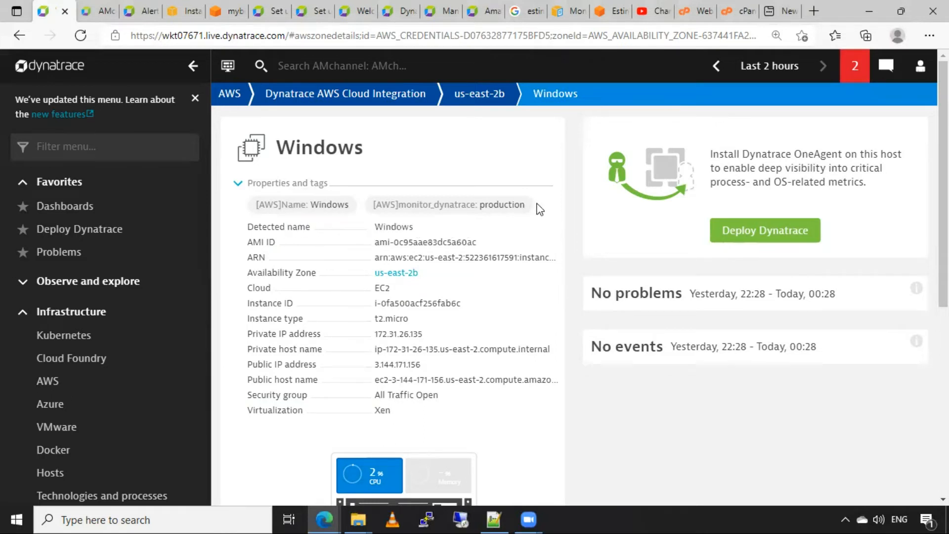
{"action": "double_click", "coordinate": [501, 204]}
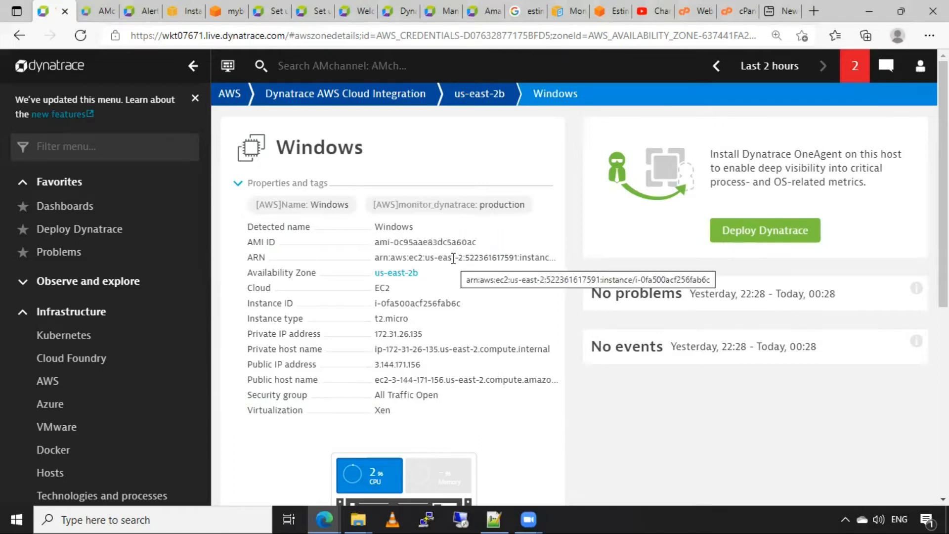
{"action": "mouse_move", "coordinate": [402, 277]}
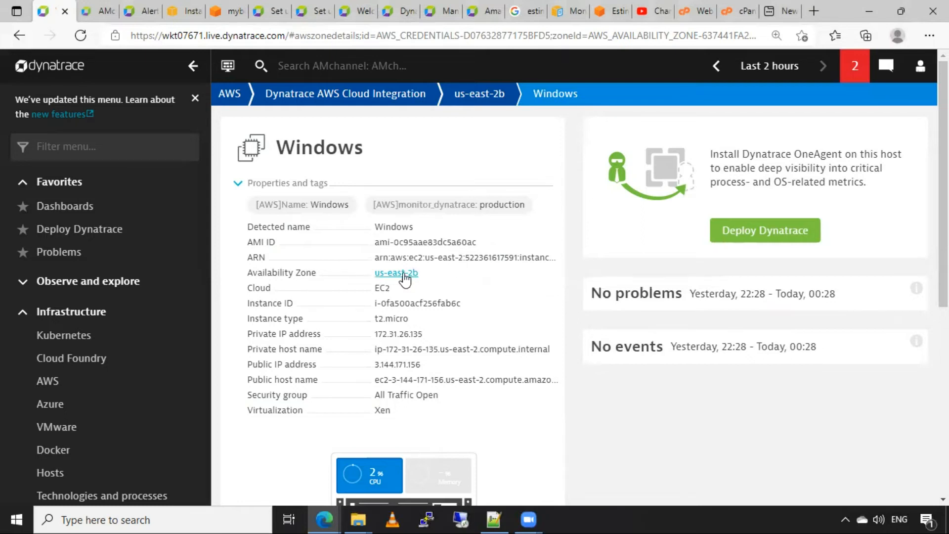
{"action": "mouse_move", "coordinate": [383, 294]}
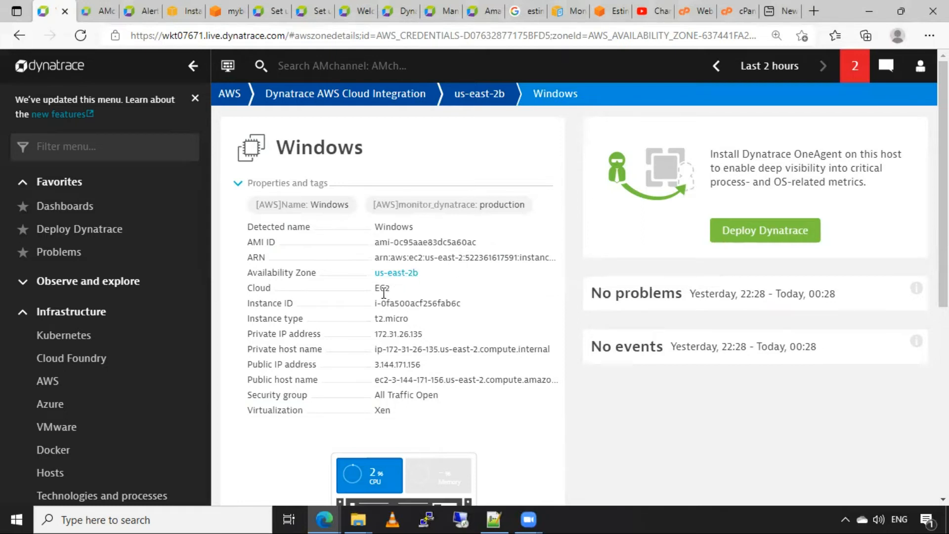
{"action": "mouse_move", "coordinate": [381, 294]}
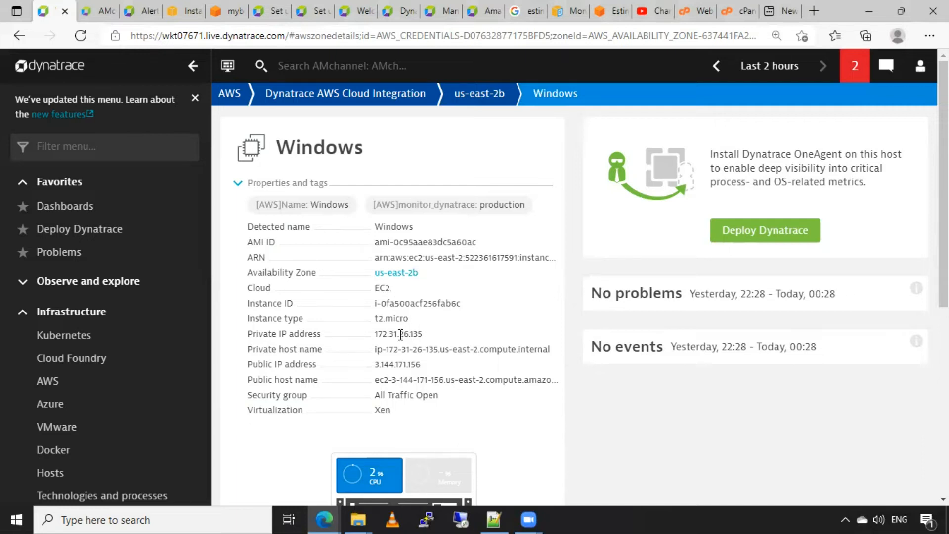
{"action": "scroll", "scroll_direction": "down", "scroll_amount": 3}
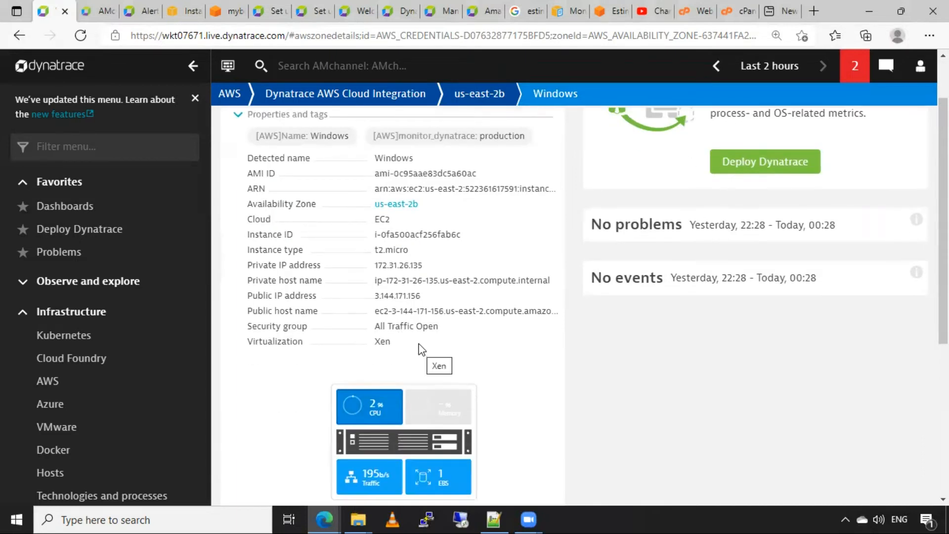
{"action": "scroll", "scroll_direction": "down", "scroll_amount": 3}
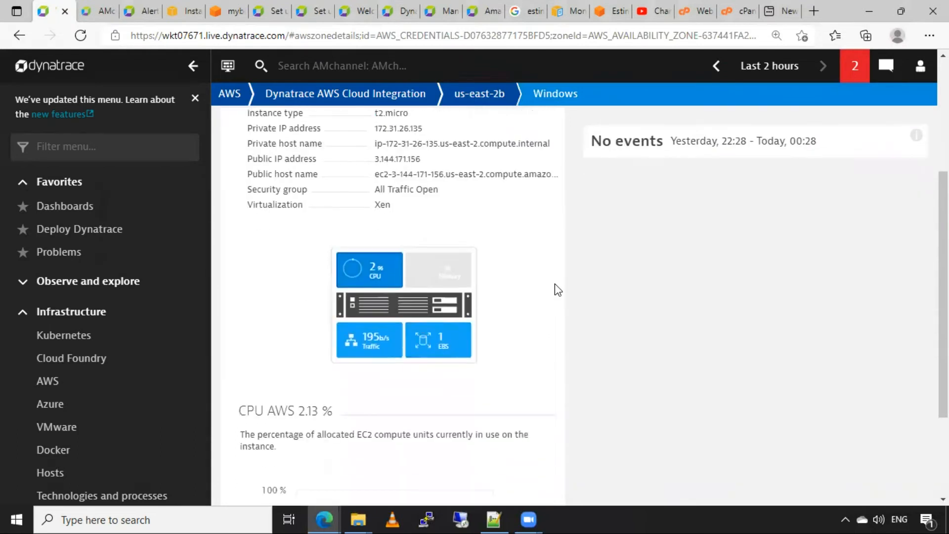
{"action": "scroll", "scroll_direction": "down", "scroll_amount": 3}
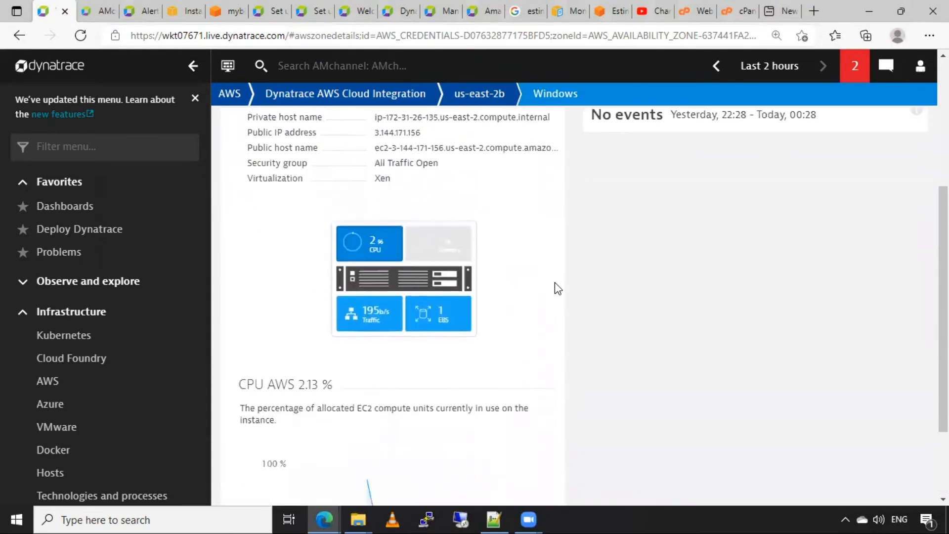
{"action": "scroll", "scroll_direction": "down", "scroll_amount": 3}
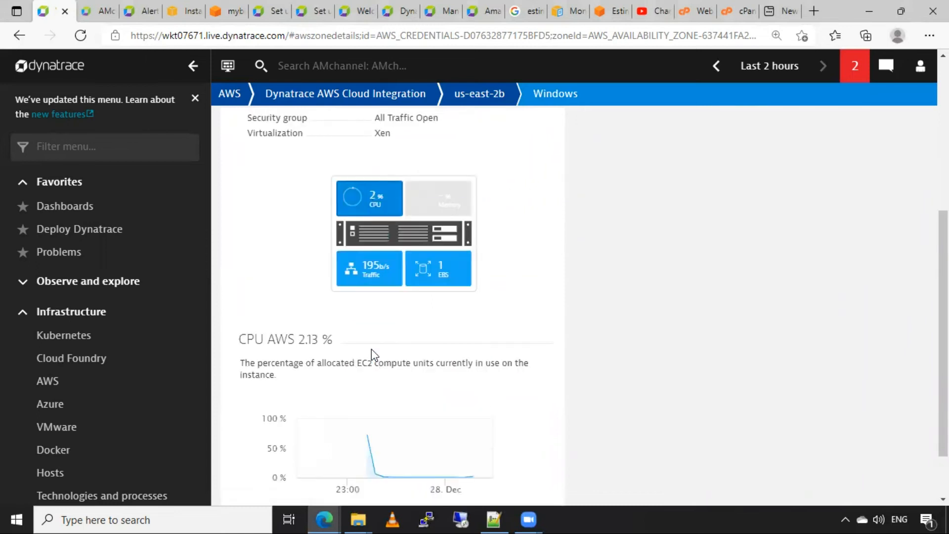
{"action": "mouse_move", "coordinate": [357, 197]}
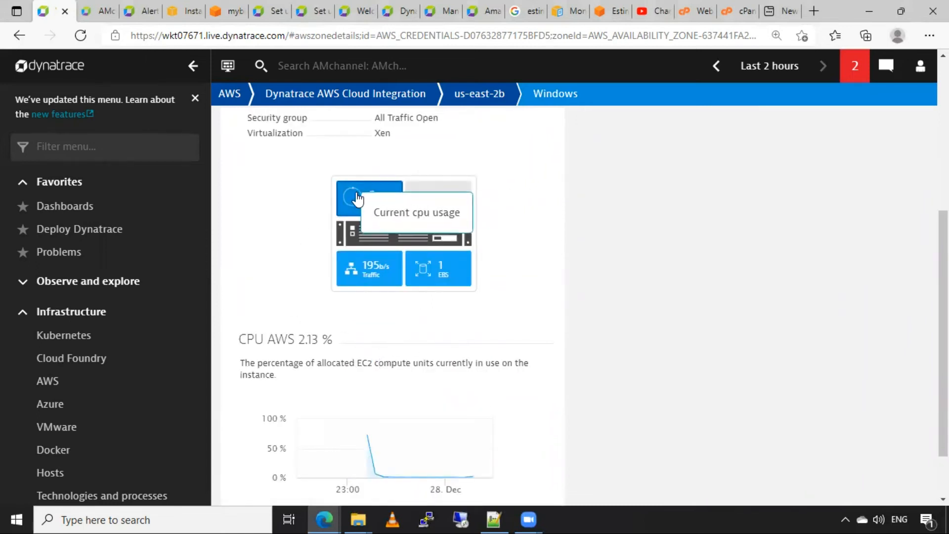
{"action": "scroll", "scroll_direction": "down", "scroll_amount": 3}
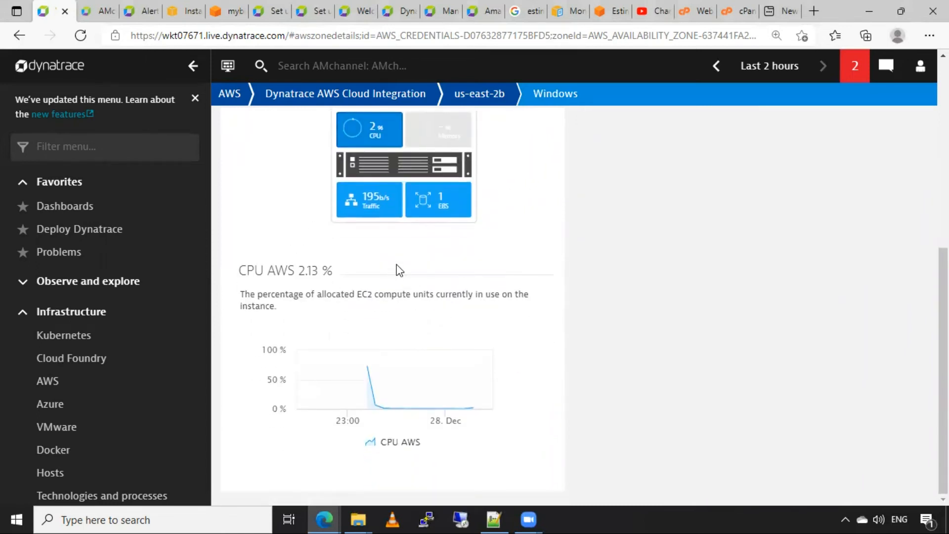
Show the instance's network traffic chart, then its EBS disk throughput and IOPS metrics.
{"action": "left_click", "coordinate": [369, 200]}
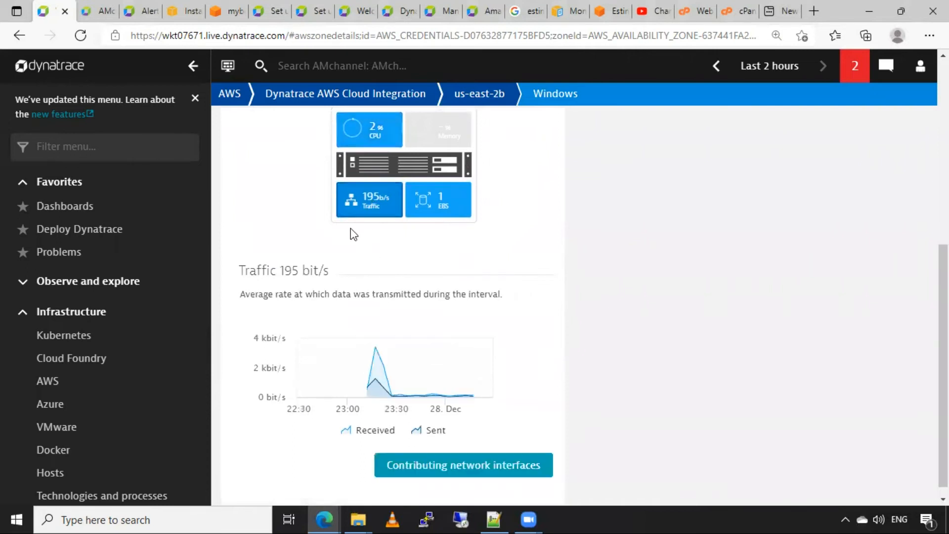
{"action": "mouse_move", "coordinate": [472, 238]}
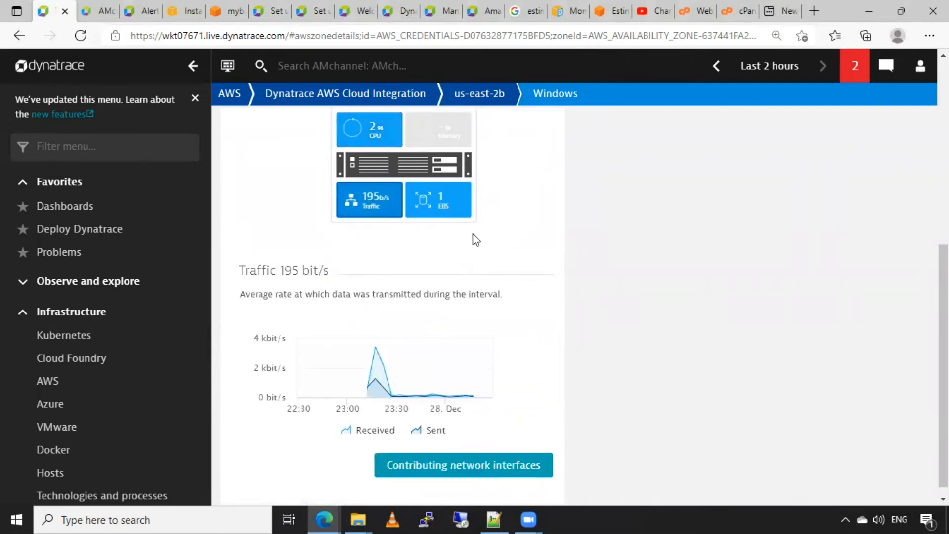
{"action": "left_click", "coordinate": [439, 200]}
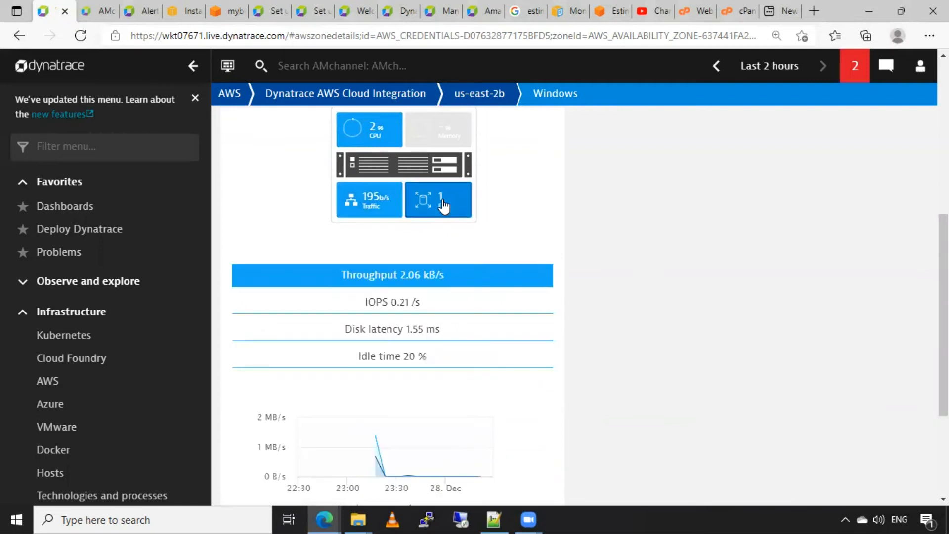
{"action": "scroll", "scroll_direction": "down", "scroll_amount": 3}
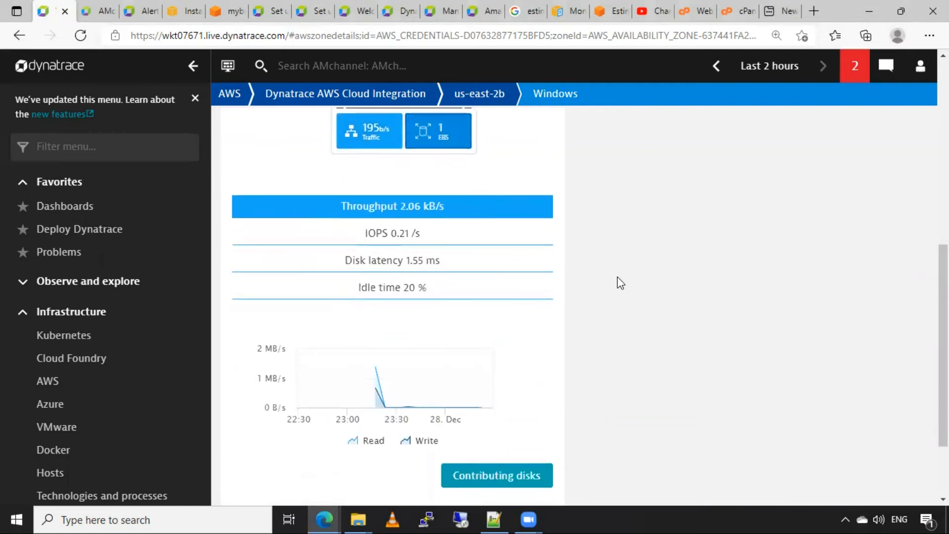
{"action": "mouse_move", "coordinate": [419, 240]}
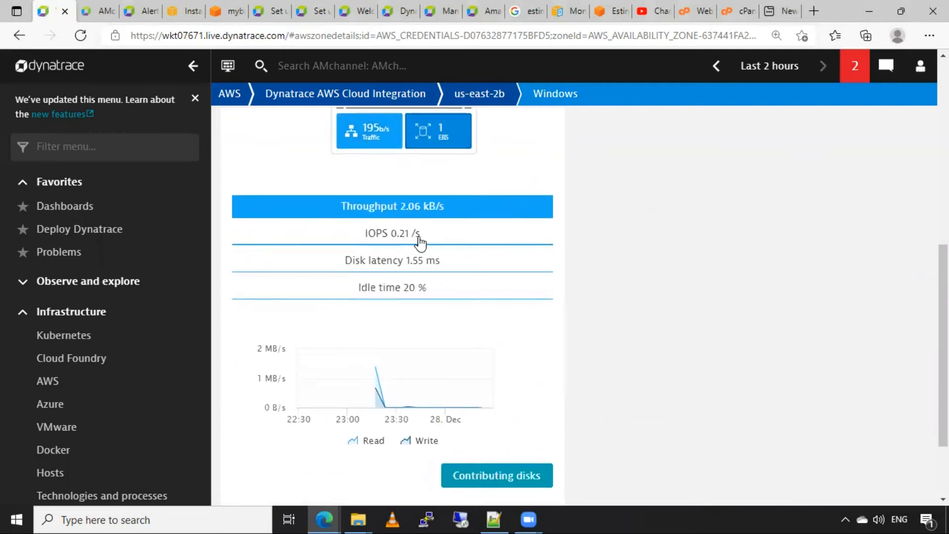
Show the volume's disk latency and idle time charts with its device name, ID and ARN.
{"action": "left_click", "coordinate": [391, 260]}
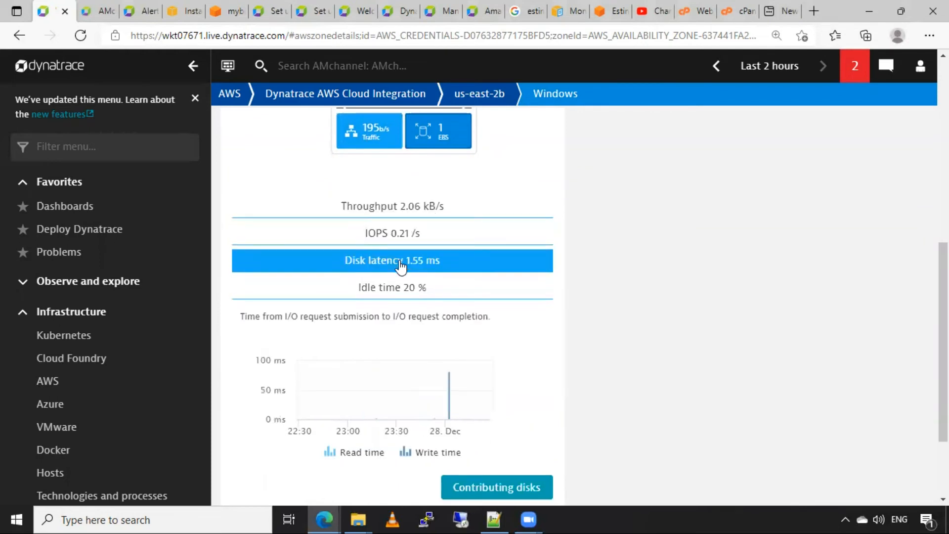
{"action": "left_click", "coordinate": [392, 287]}
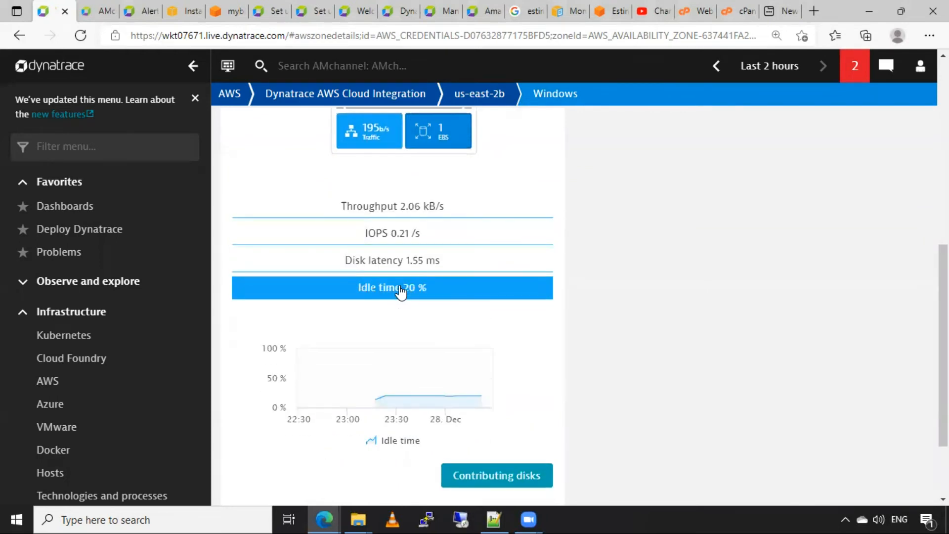
{"action": "scroll", "scroll_direction": "down", "scroll_amount": 3}
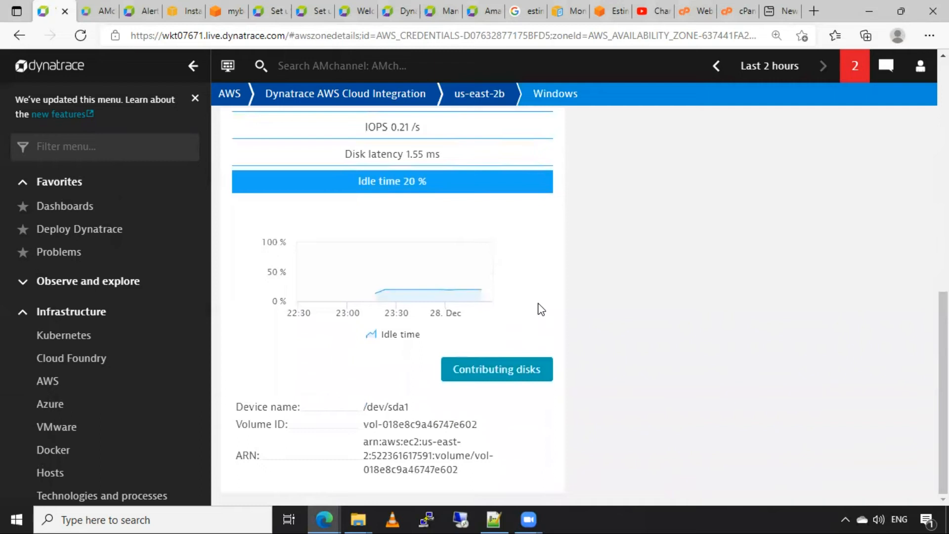
Scroll back up to the instance overview with the CPU AWS 2.13% chart in view.
{"action": "scroll", "scroll_direction": "up", "scroll_amount": 3}
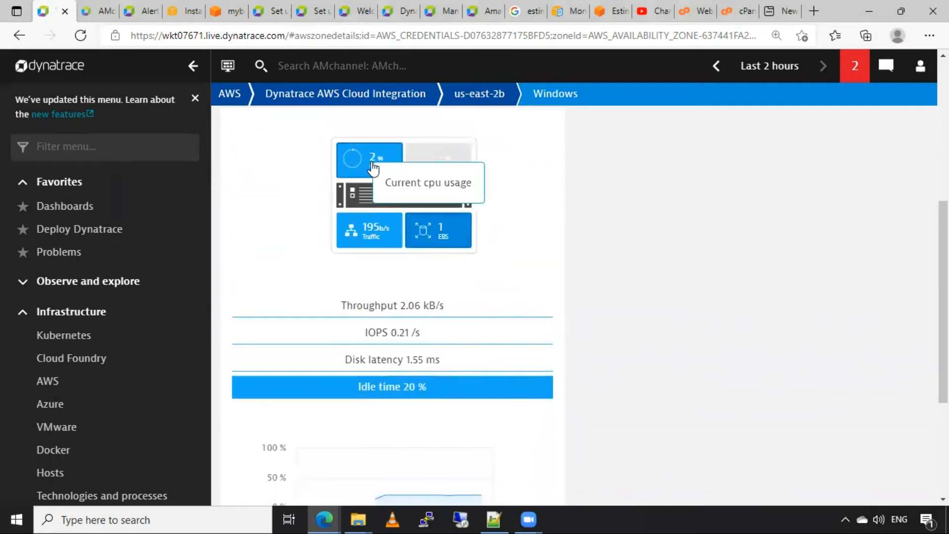
{"action": "scroll", "scroll_direction": "down", "scroll_amount": 3}
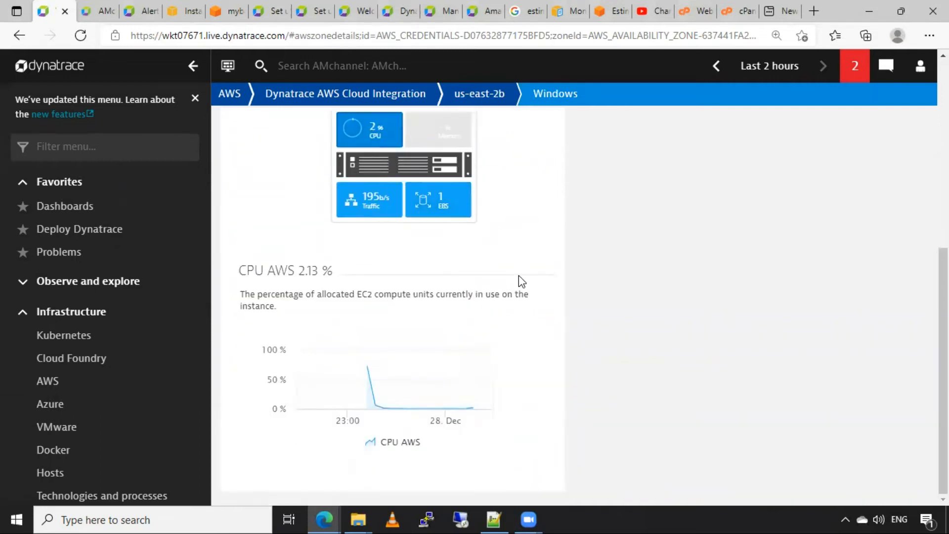
{"action": "mouse_move", "coordinate": [374, 401]}
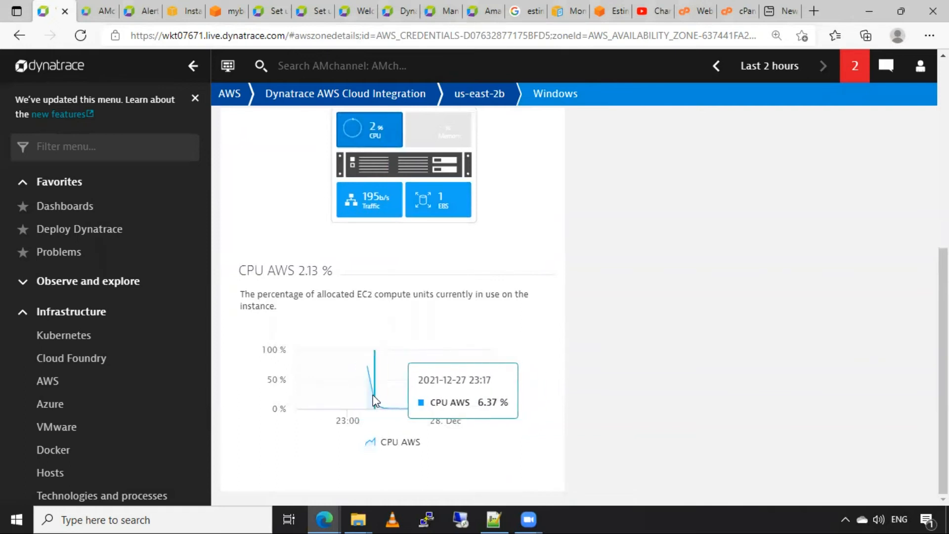
{"action": "mouse_move", "coordinate": [526, 396]}
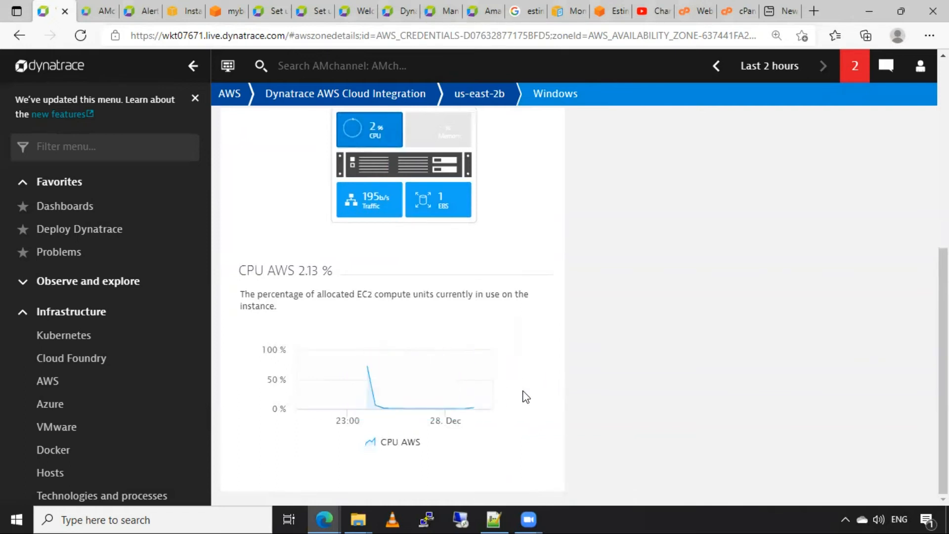
{"action": "scroll", "scroll_direction": "up", "scroll_amount": 3}
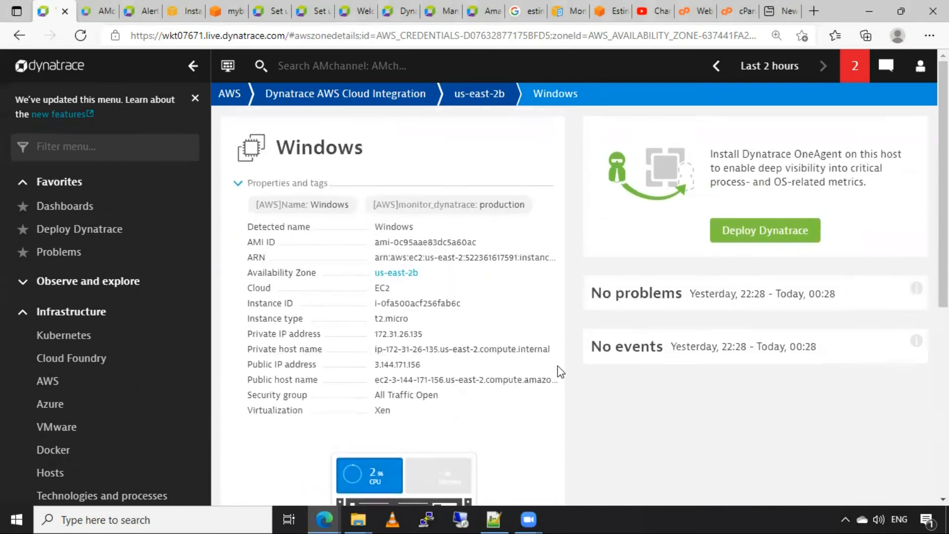
Scroll through the instance page and return to the us-east-2b availability zone overview.
{"action": "scroll", "scroll_direction": "down", "scroll_amount": 3}
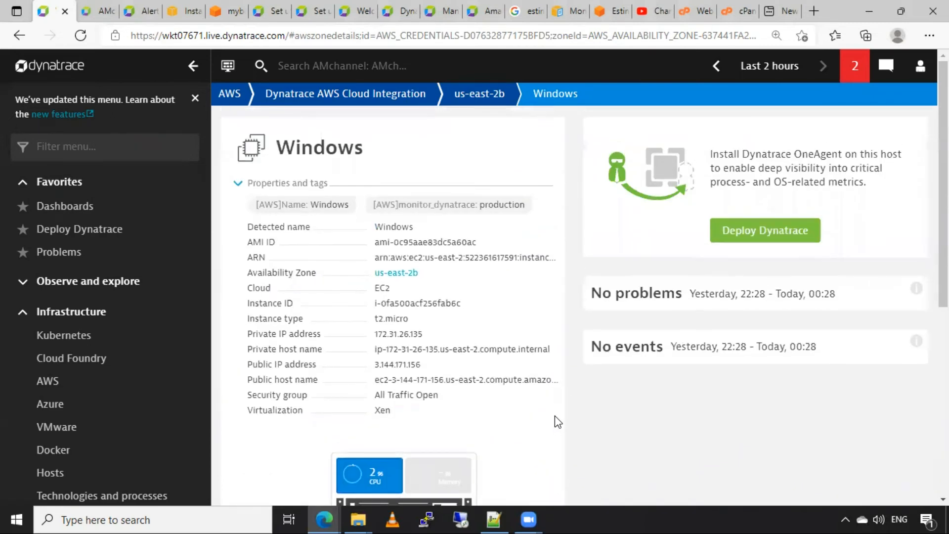
{"action": "mouse_move", "coordinate": [601, 437]}
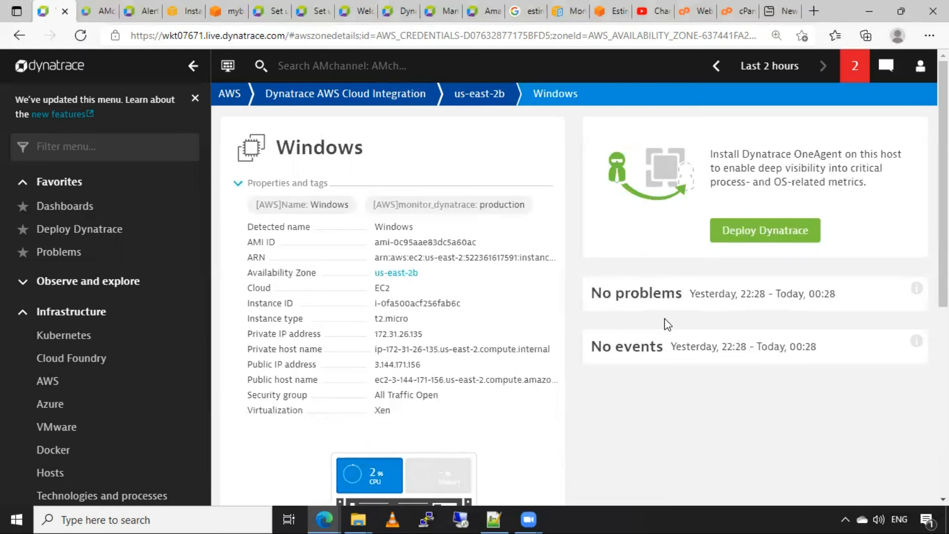
{"action": "mouse_move", "coordinate": [652, 411]}
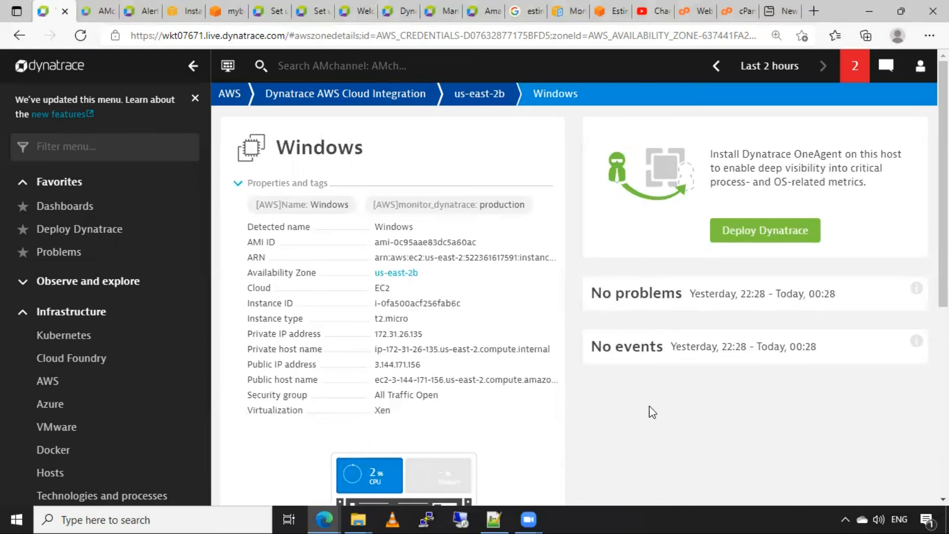
{"action": "scroll", "scroll_direction": "down", "scroll_amount": 3}
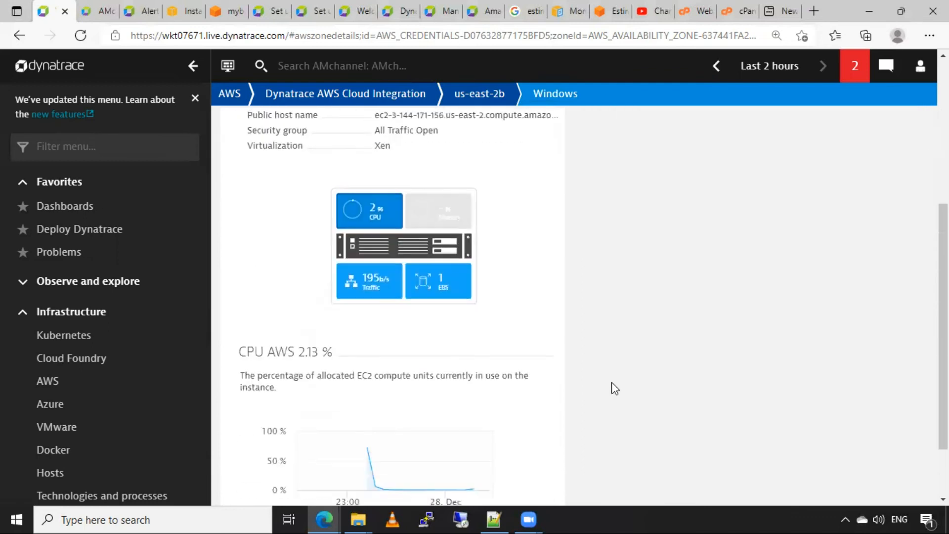
{"action": "scroll", "scroll_direction": "down", "scroll_amount": 3}
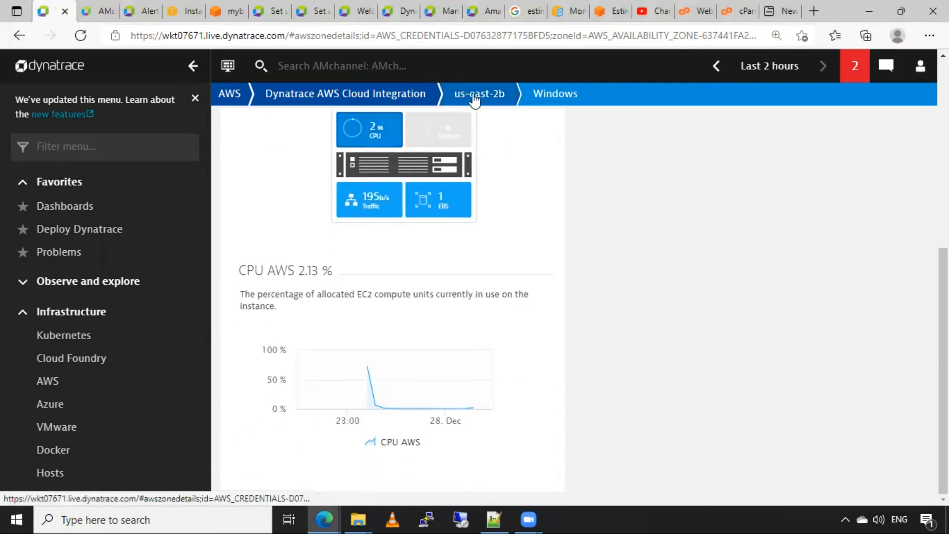
{"action": "left_click", "coordinate": [479, 94]}
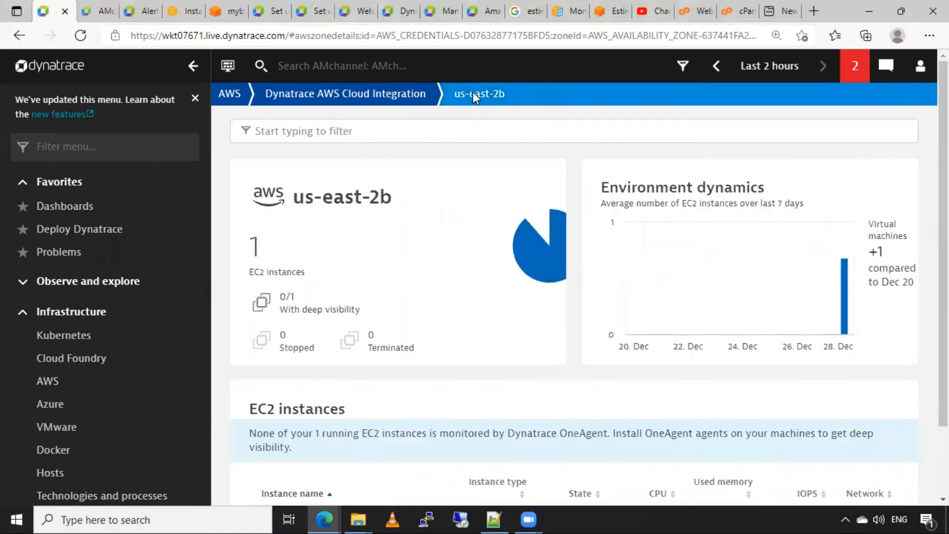
Review the zone's EC2 instances list and return to the AWS Cloud Integration overview.
{"action": "scroll", "scroll_direction": "down", "scroll_amount": 3}
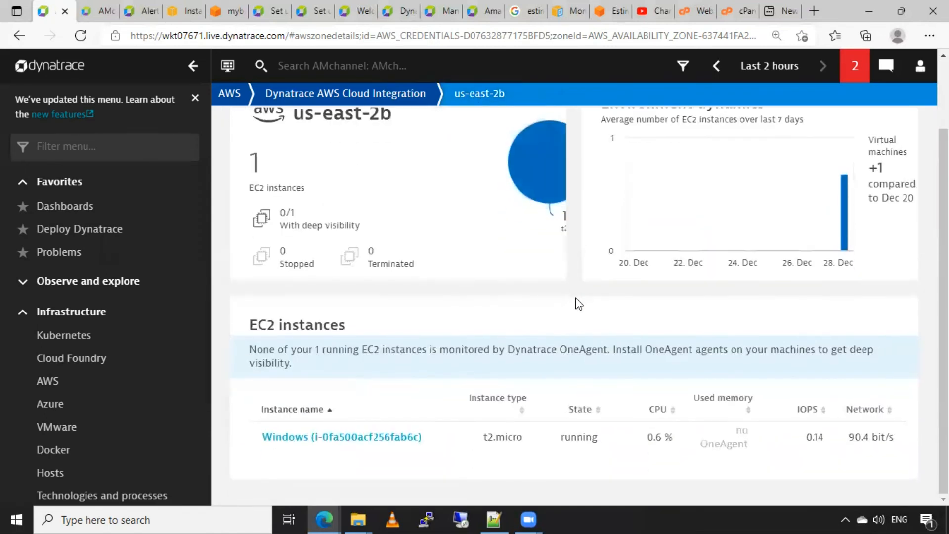
{"action": "left_click", "coordinate": [344, 94]}
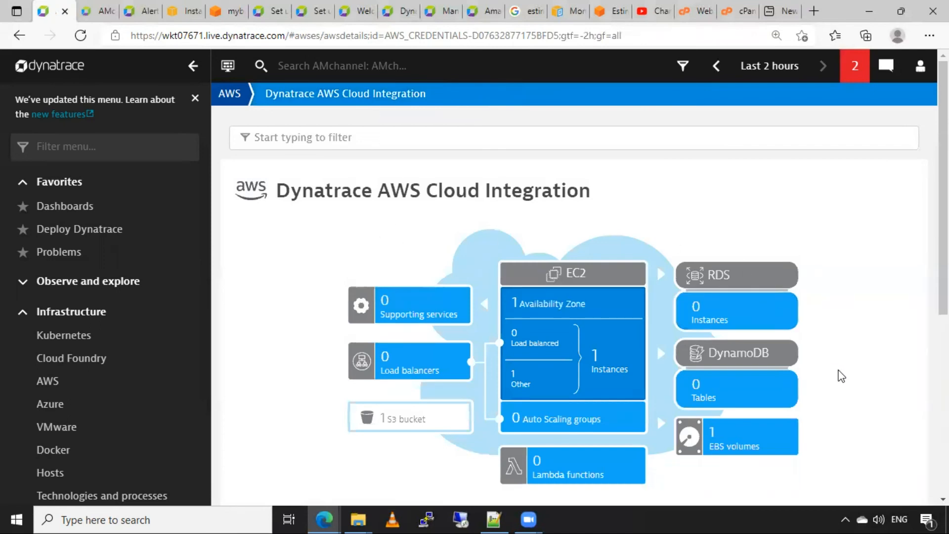
{"action": "scroll", "scroll_direction": "down", "scroll_amount": 3}
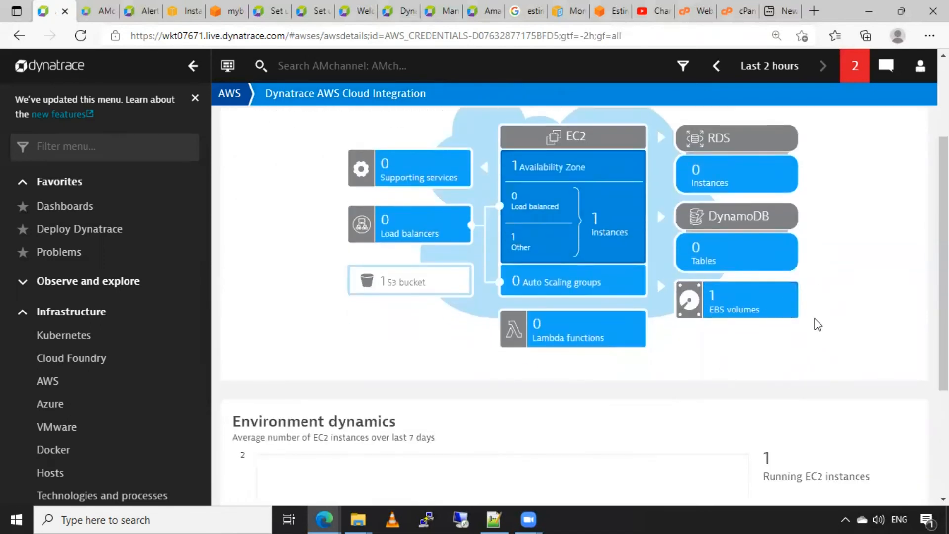
{"action": "mouse_move", "coordinate": [856, 276]}
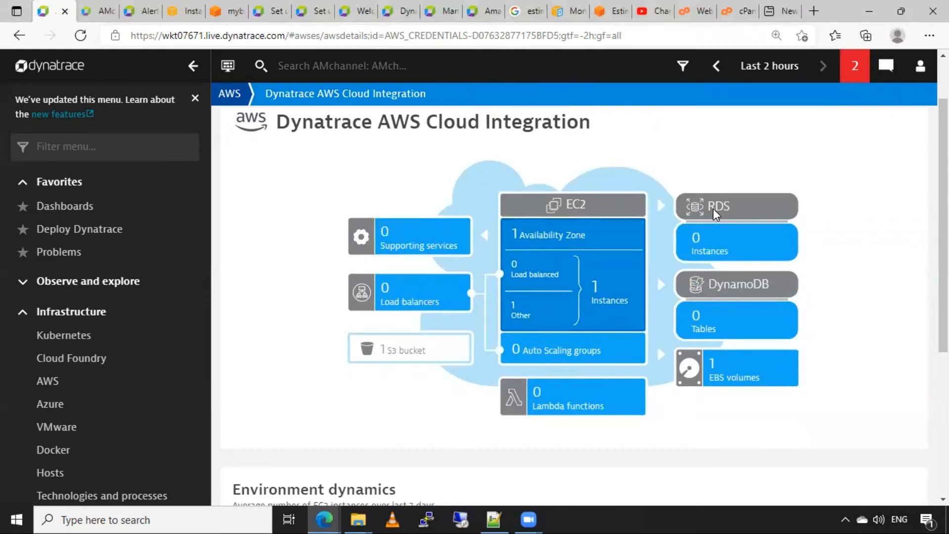
{"action": "mouse_move", "coordinate": [721, 215]}
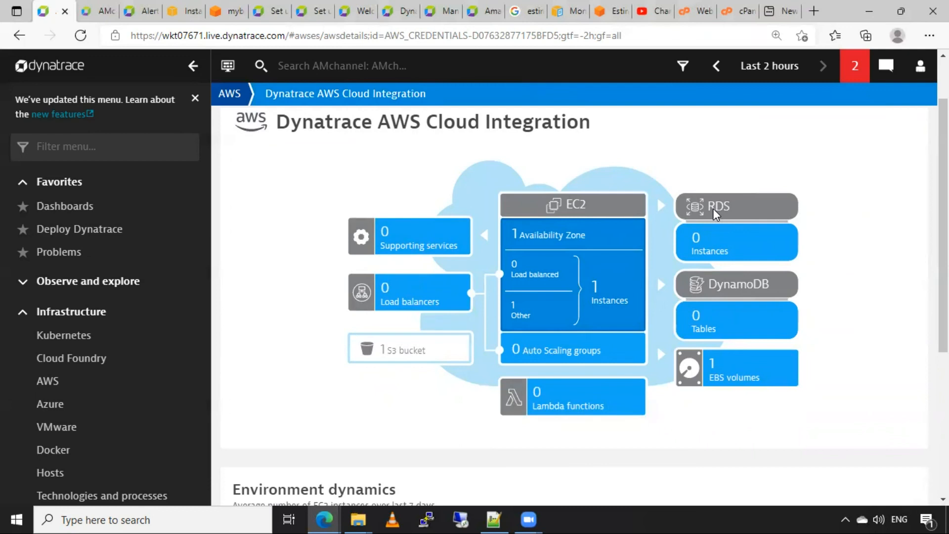
{"action": "mouse_move", "coordinate": [732, 212]}
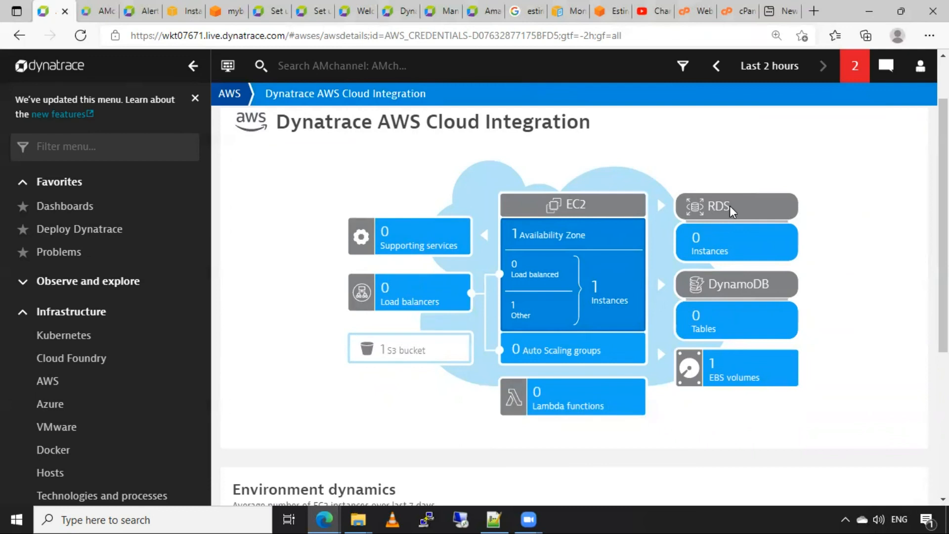
{"action": "mouse_move", "coordinate": [753, 290]}
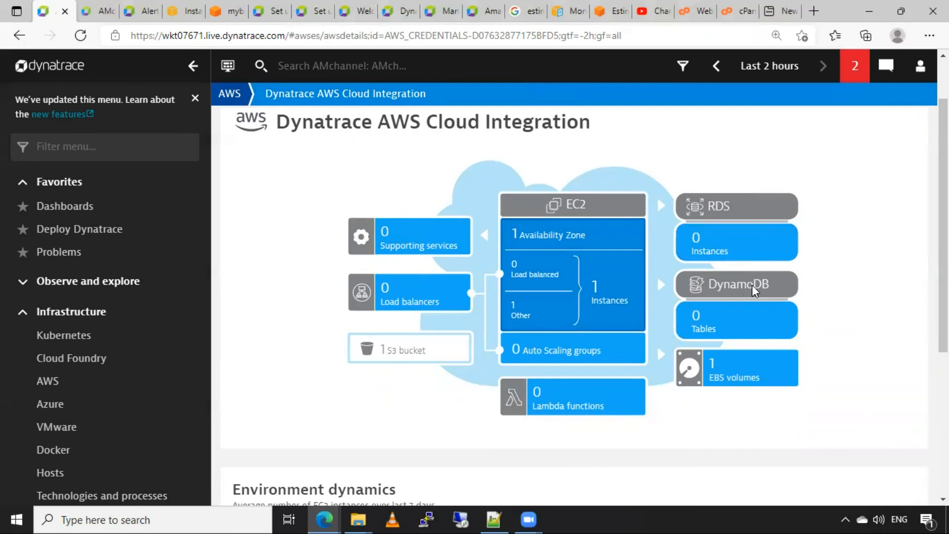
{"action": "mouse_move", "coordinate": [721, 291]}
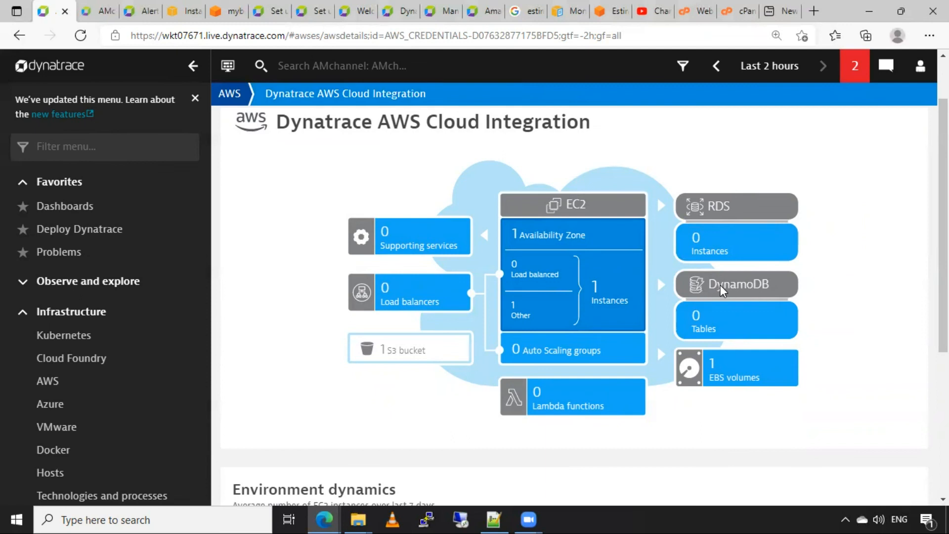
{"action": "mouse_move", "coordinate": [751, 291]}
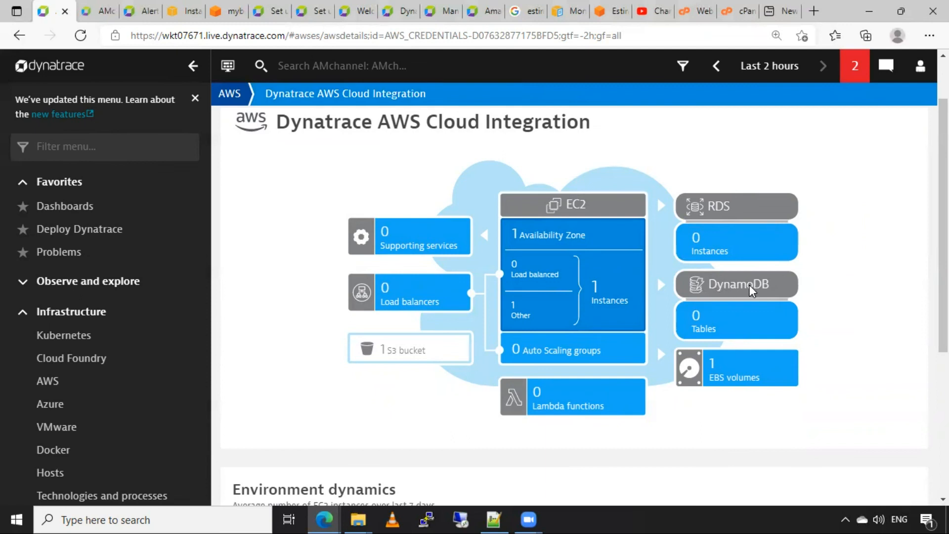
{"action": "scroll", "scroll_direction": "down", "scroll_amount": 3}
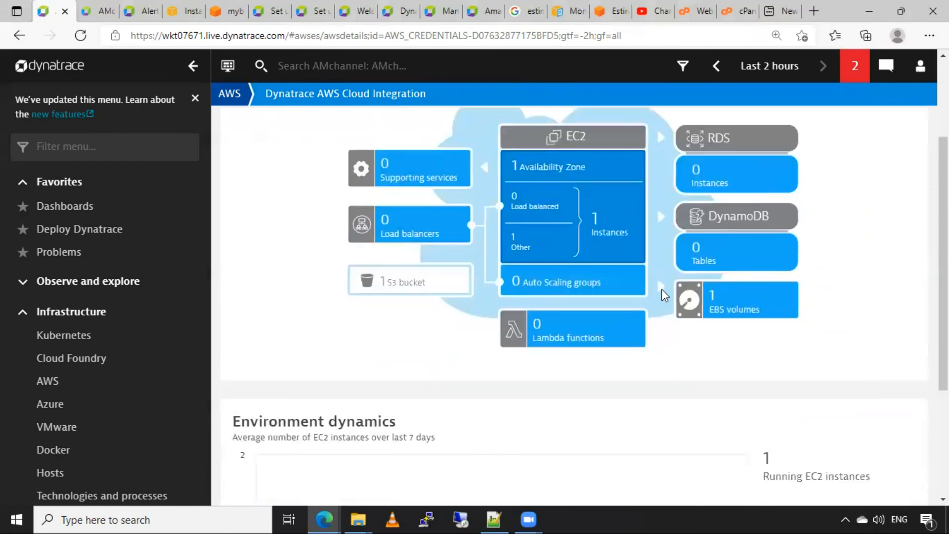
{"action": "mouse_move", "coordinate": [549, 290]}
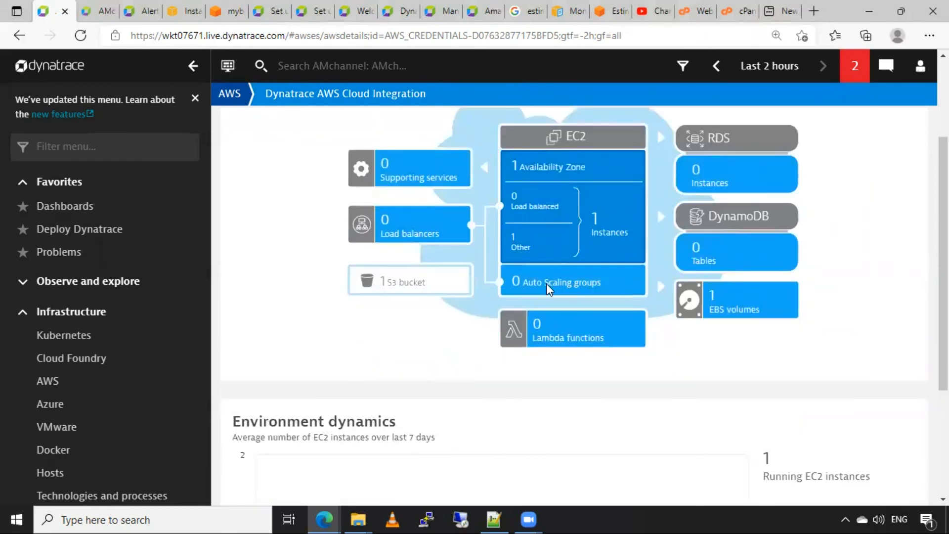
{"action": "mouse_move", "coordinate": [536, 285]}
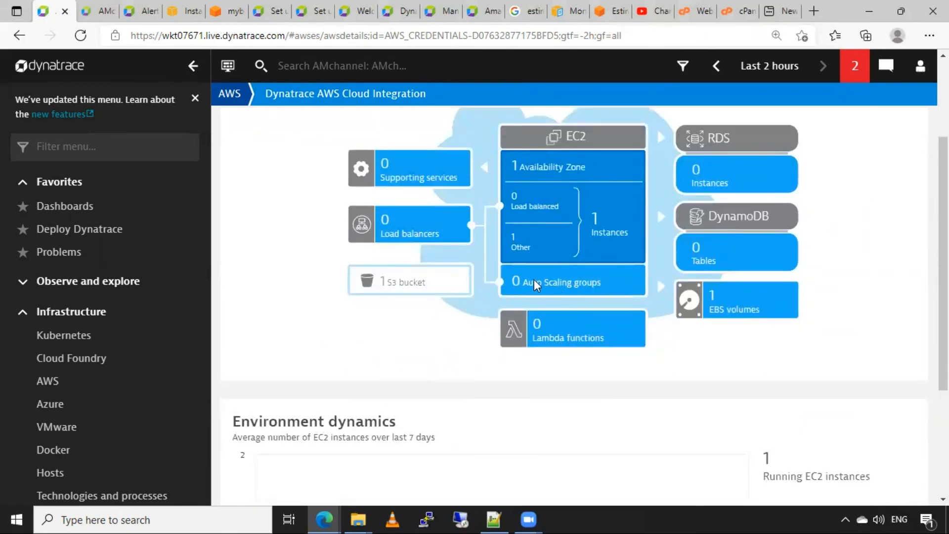
{"action": "scroll", "scroll_direction": "down", "scroll_amount": 3}
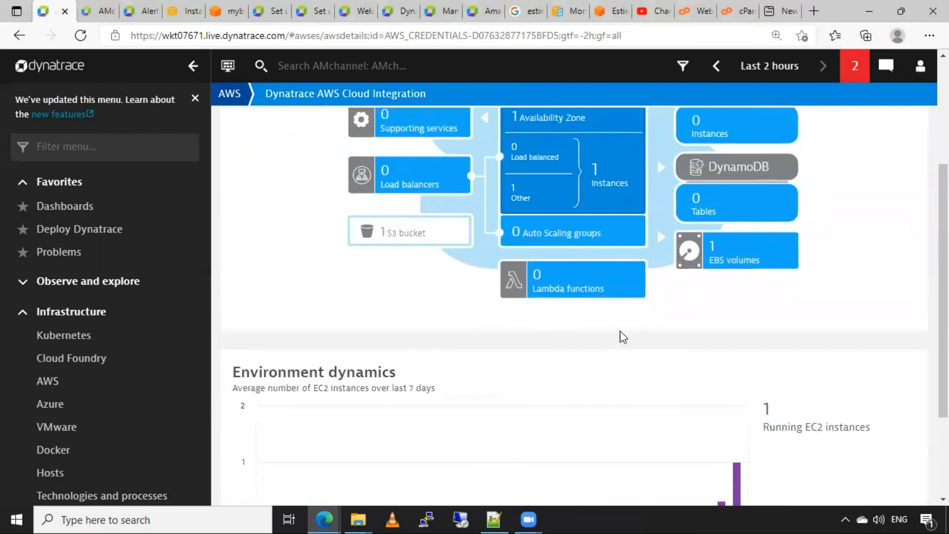
{"action": "scroll", "scroll_direction": "up", "scroll_amount": 3}
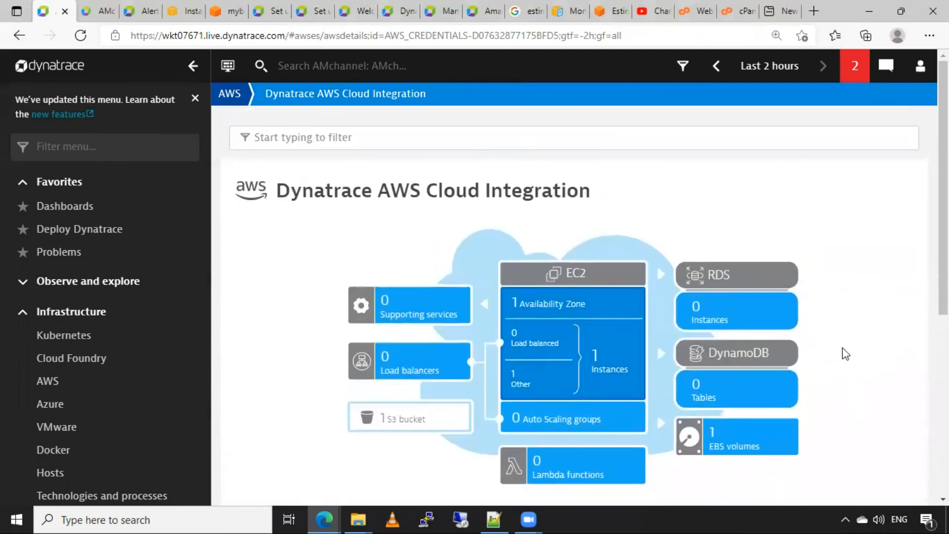